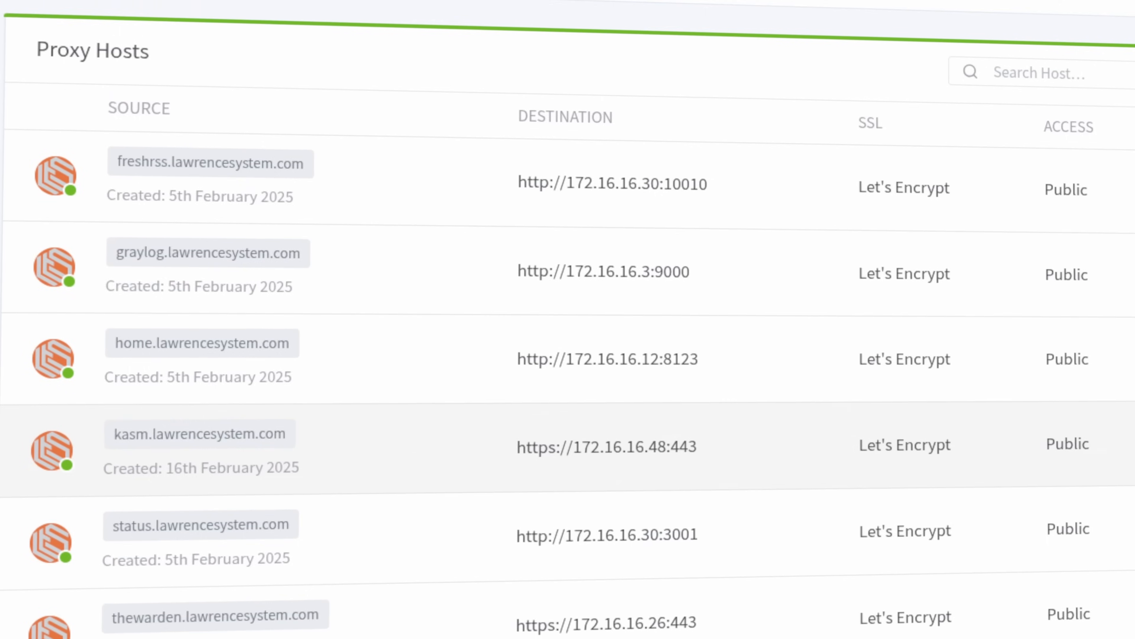
- Show the With Reverse Proxy slide routing both hostnames to 172.16.16.31, then reach the Full Setup Instructions page
{"action": "scroll", "scroll_direction": "down", "scroll_amount": 3}
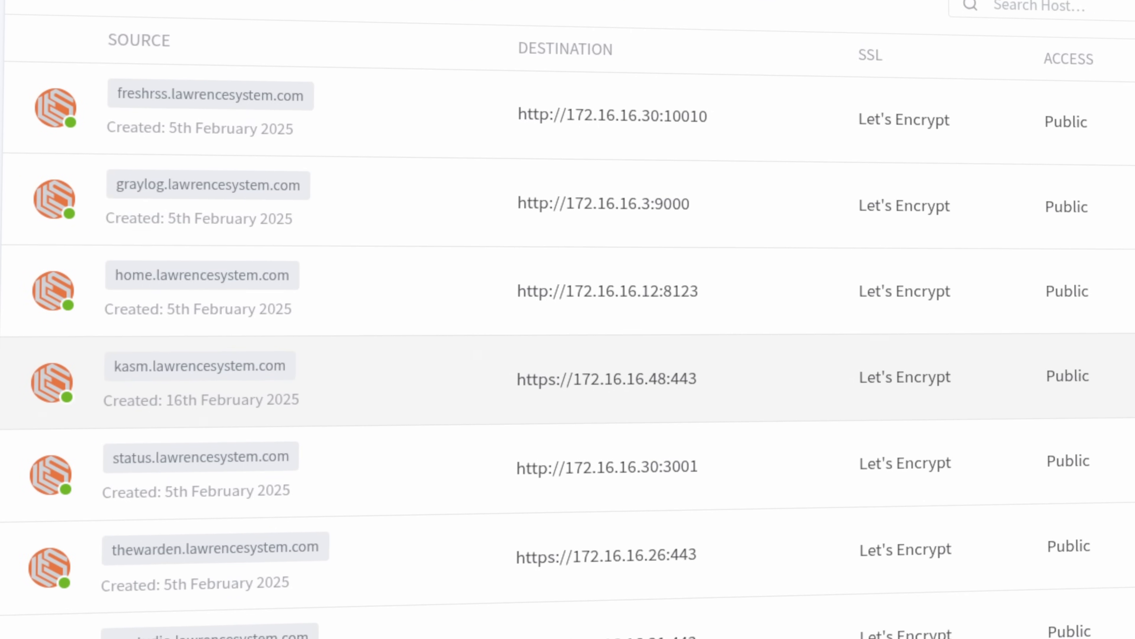
{"action": "scroll", "scroll_direction": "down", "scroll_amount": 3}
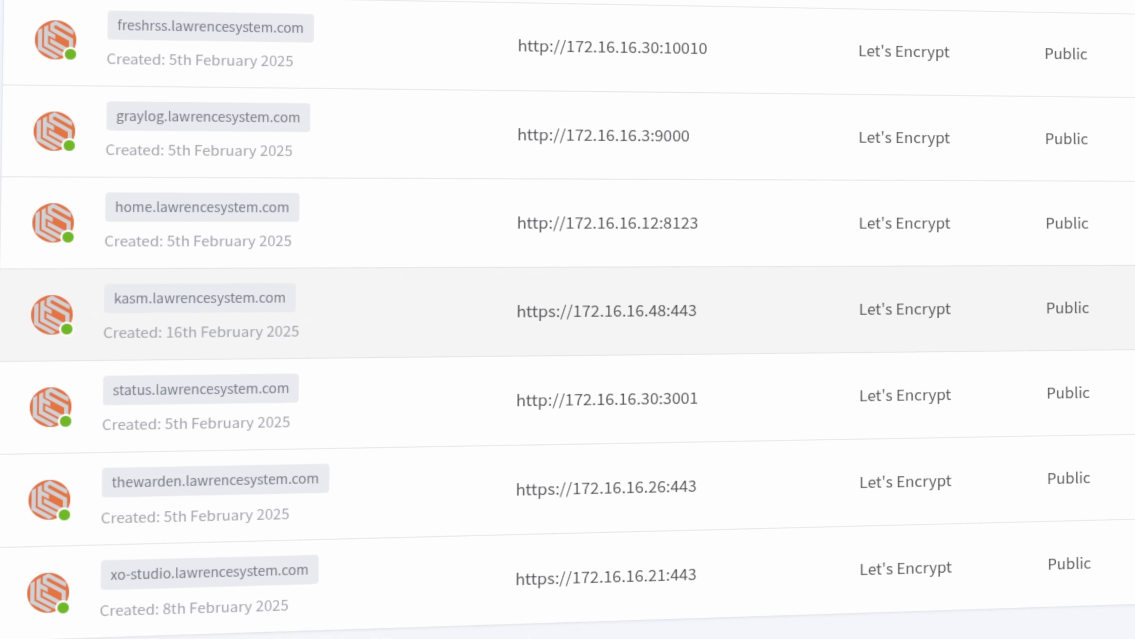
{"action": "left_click", "coordinate": [198, 310]}
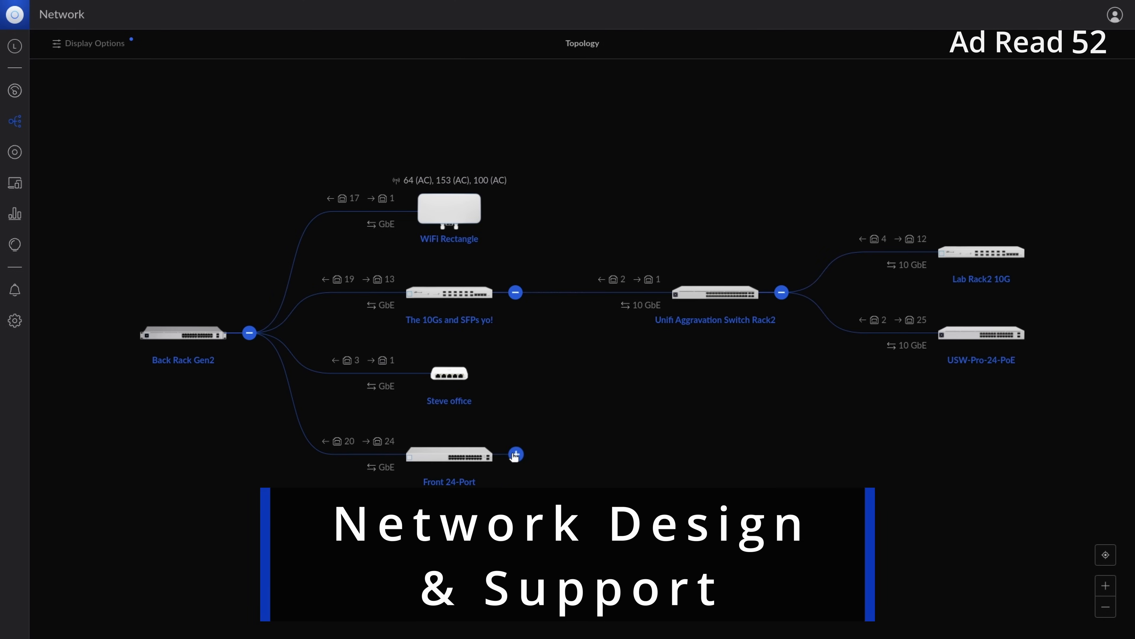
{"action": "left_click", "coordinate": [515, 455]}
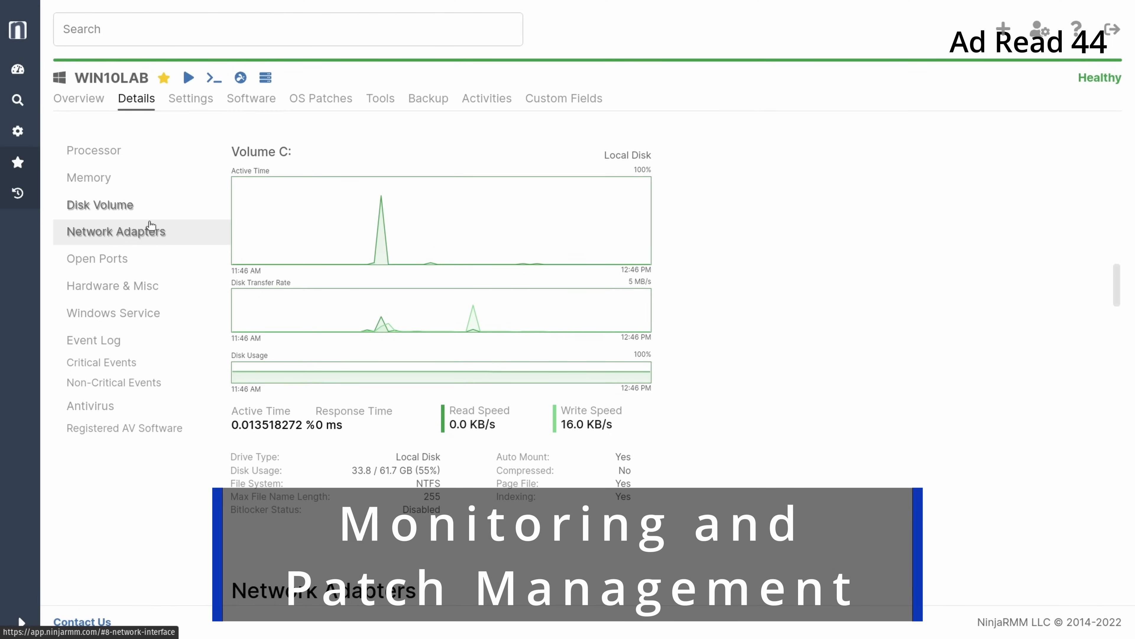
{"action": "left_click", "coordinate": [115, 231]}
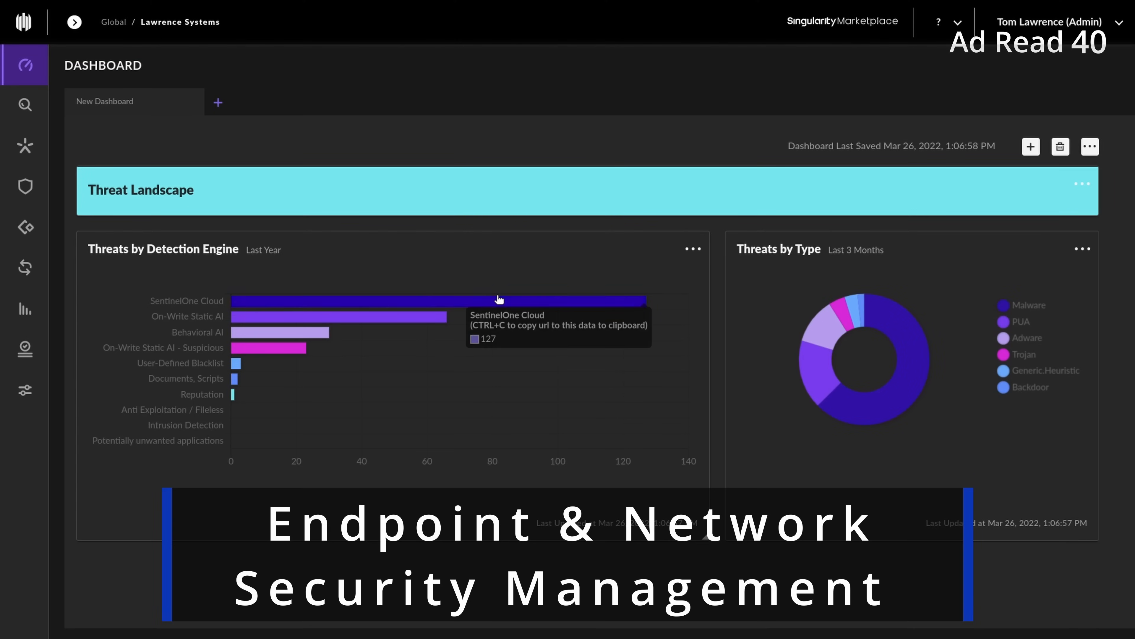
{"action": "mouse_move", "coordinate": [431, 319]}
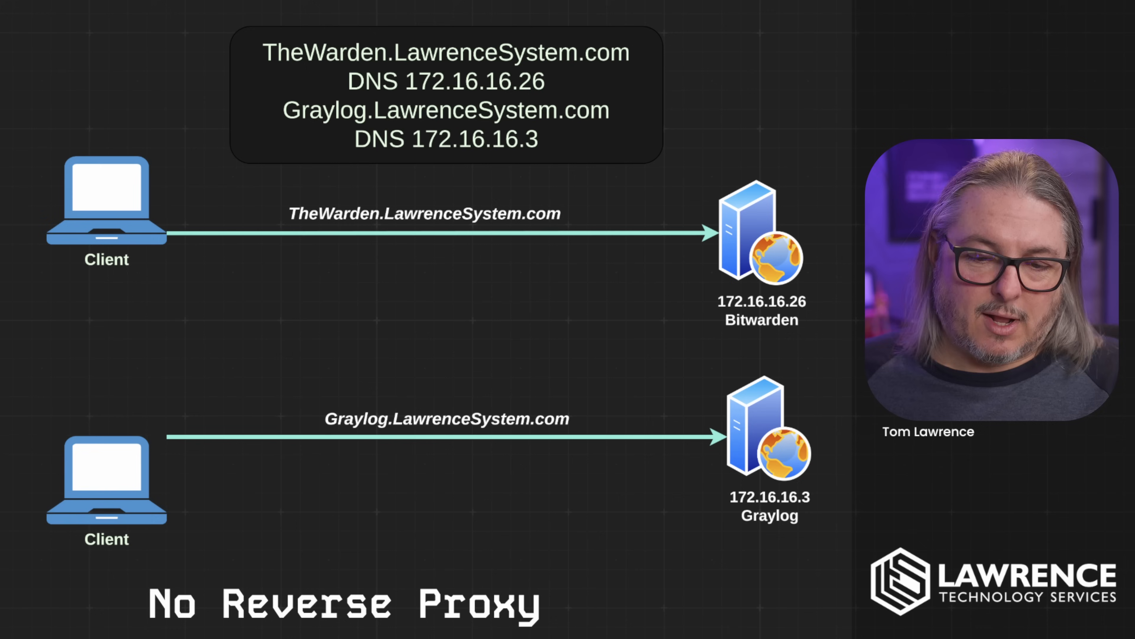
{"action": "mouse_move", "coordinate": [450, 159]}
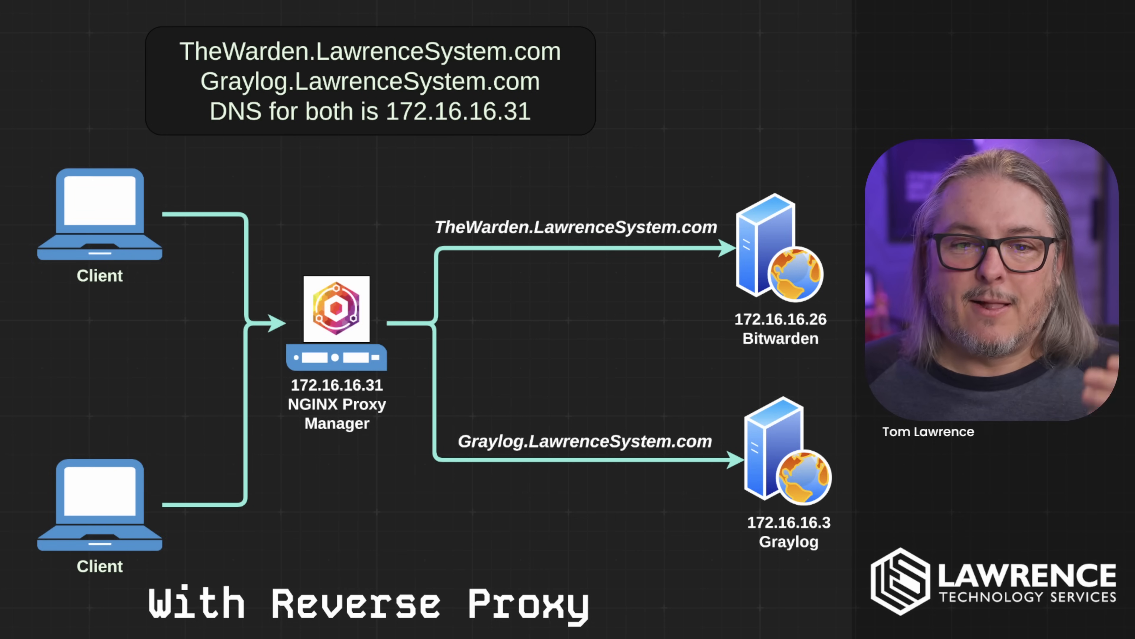
{"action": "mouse_move", "coordinate": [507, 120]}
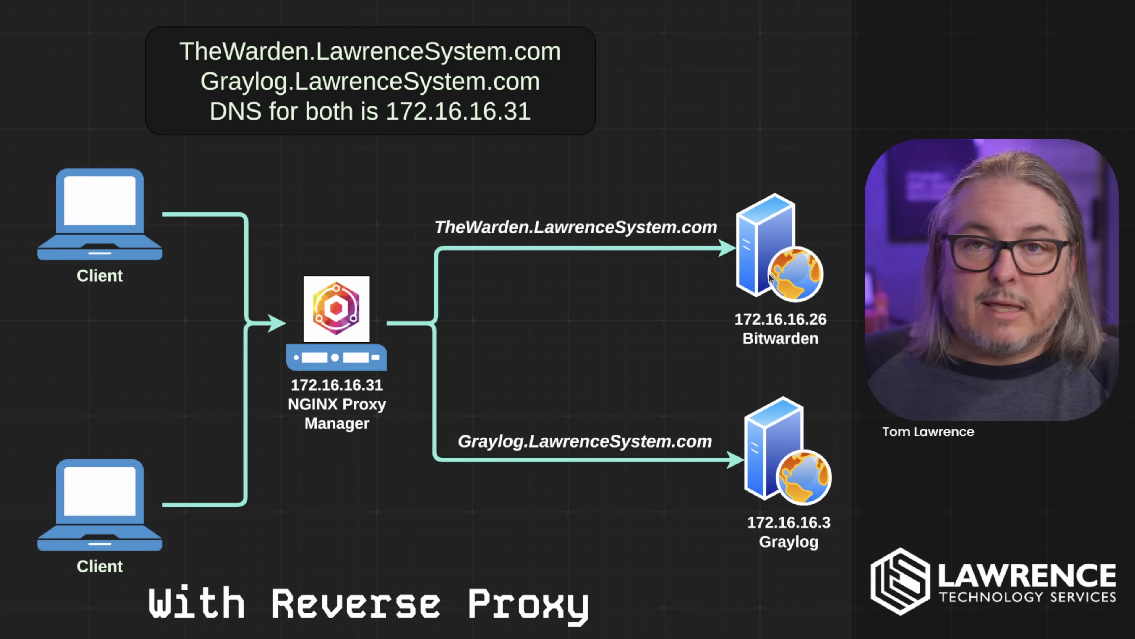
{"action": "mouse_move", "coordinate": [589, 242]}
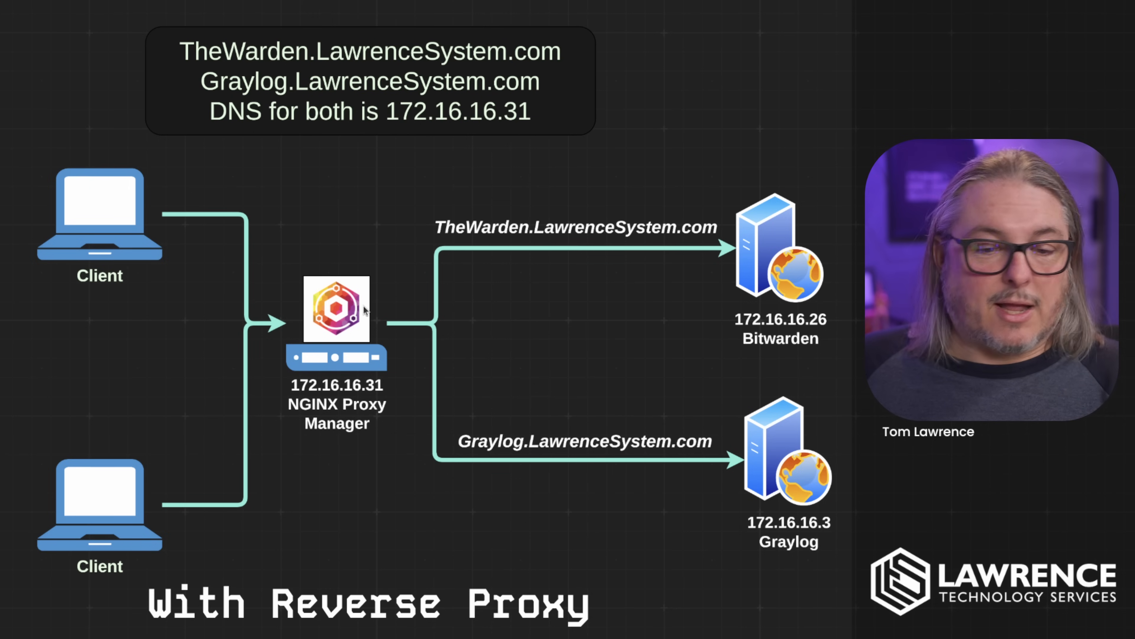
{"action": "mouse_move", "coordinate": [517, 263]}
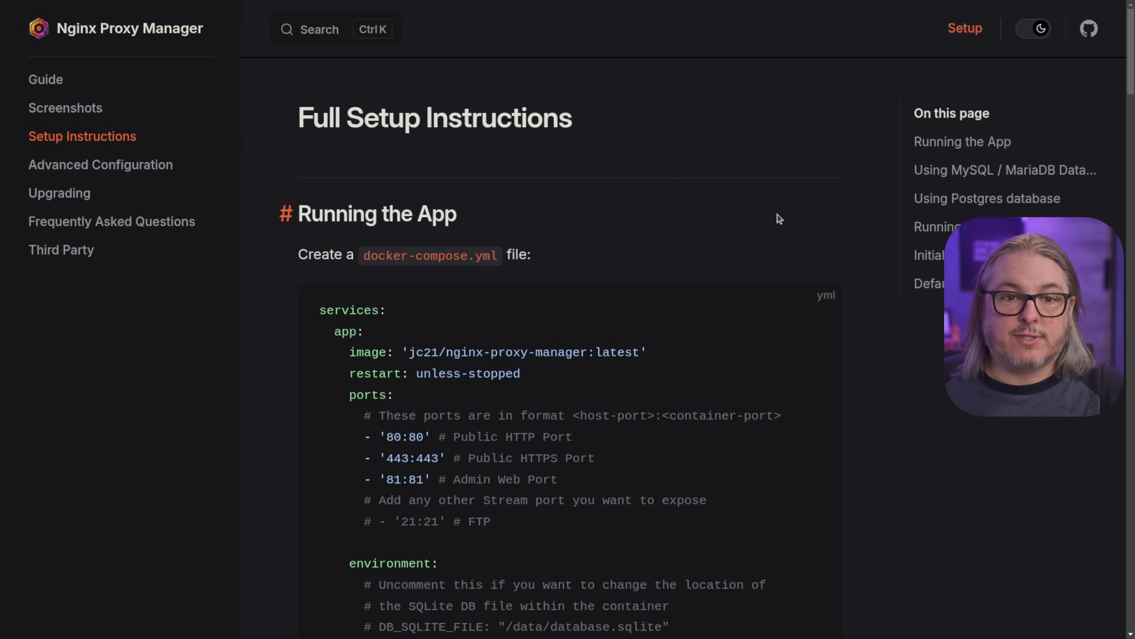
{"action": "scroll", "scroll_direction": "down", "scroll_amount": 3}
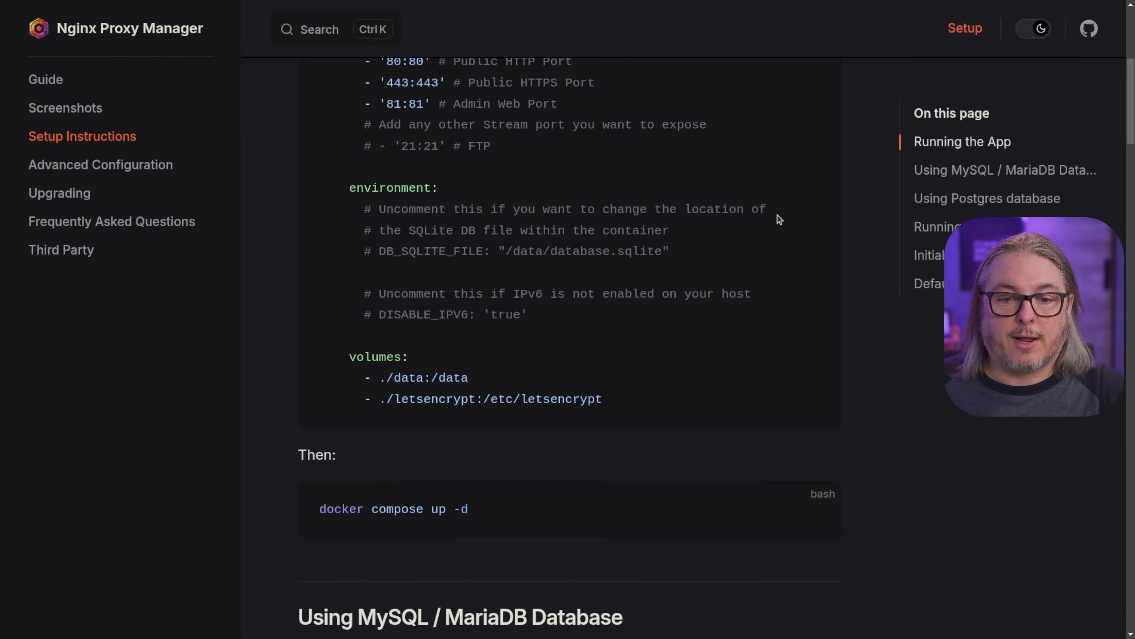
{"action": "scroll", "scroll_direction": "down", "scroll_amount": 3}
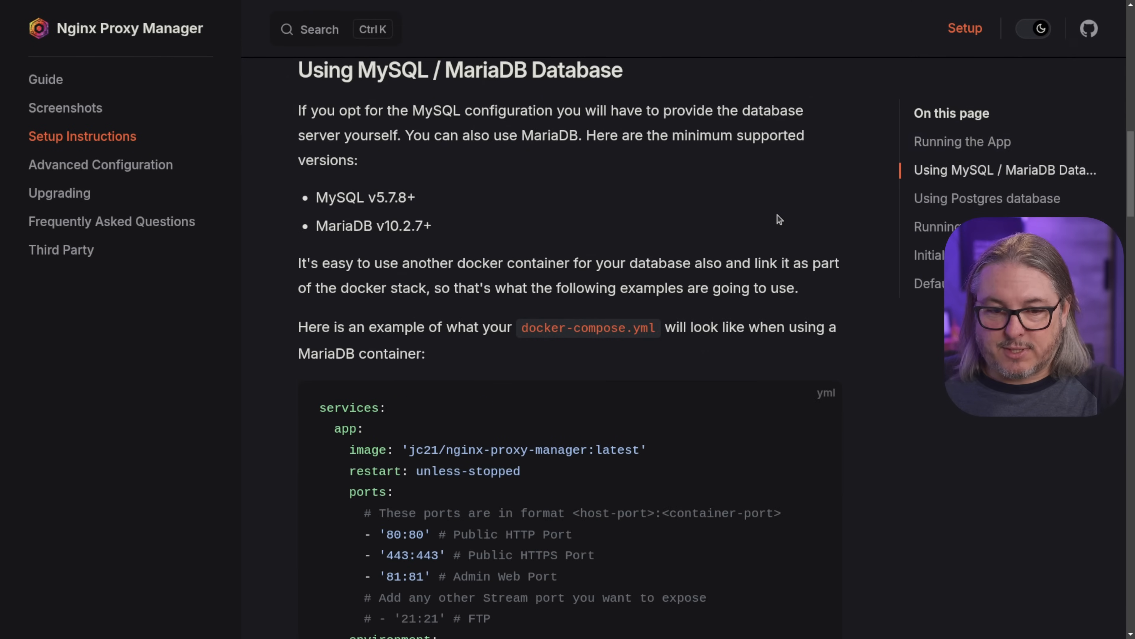
{"action": "scroll", "scroll_direction": "down", "scroll_amount": 3}
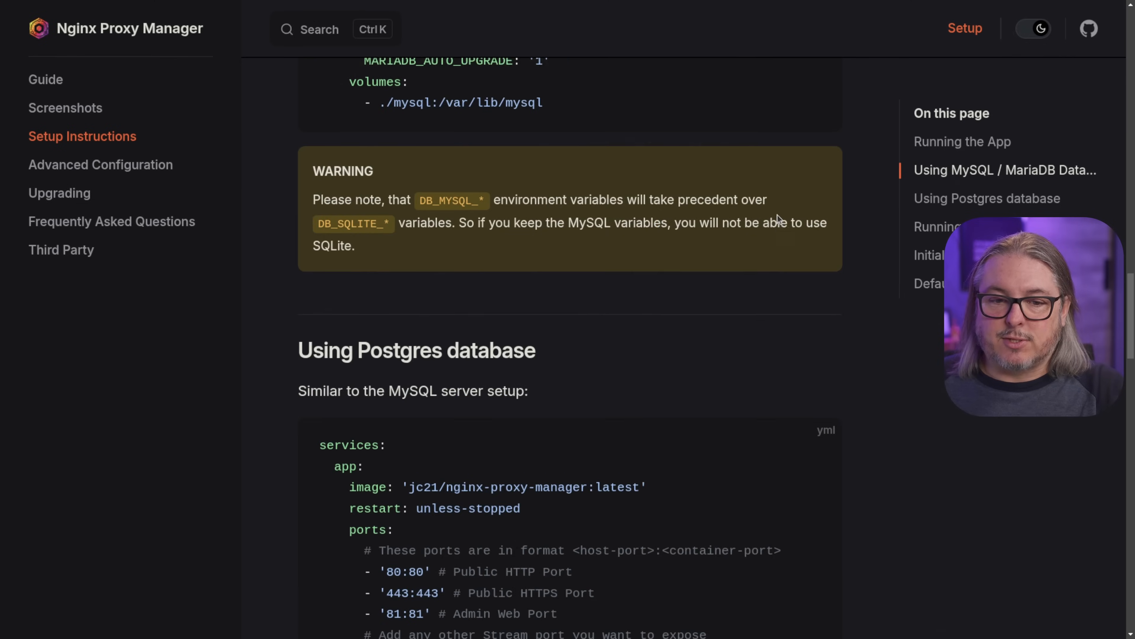
{"action": "scroll", "scroll_direction": "down", "scroll_amount": 3}
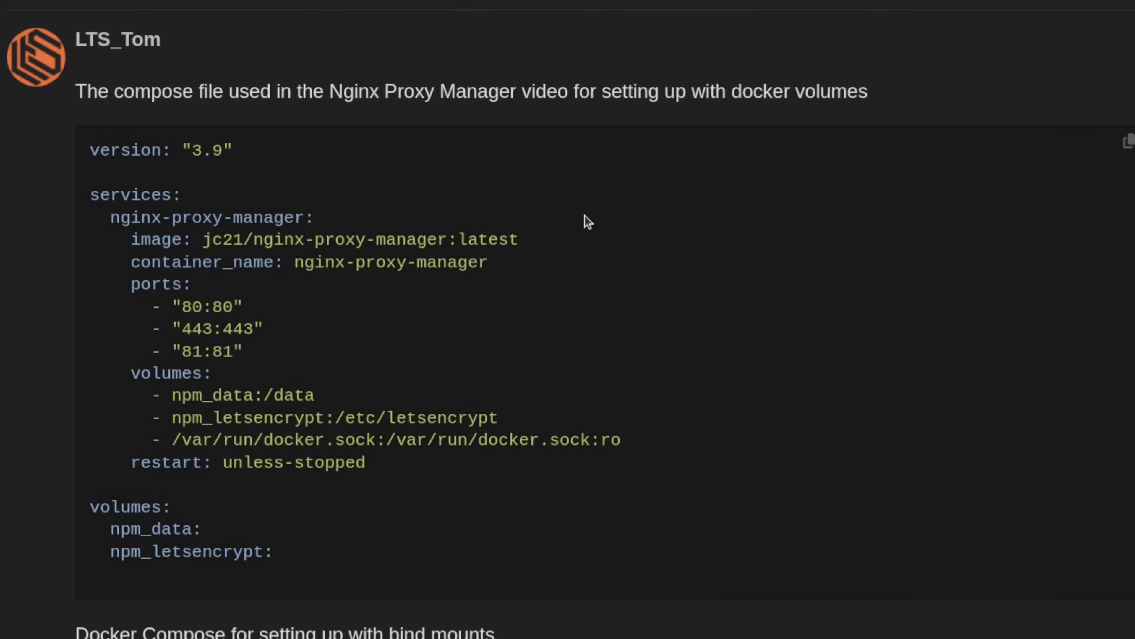
{"action": "scroll", "scroll_direction": "down", "scroll_amount": 3}
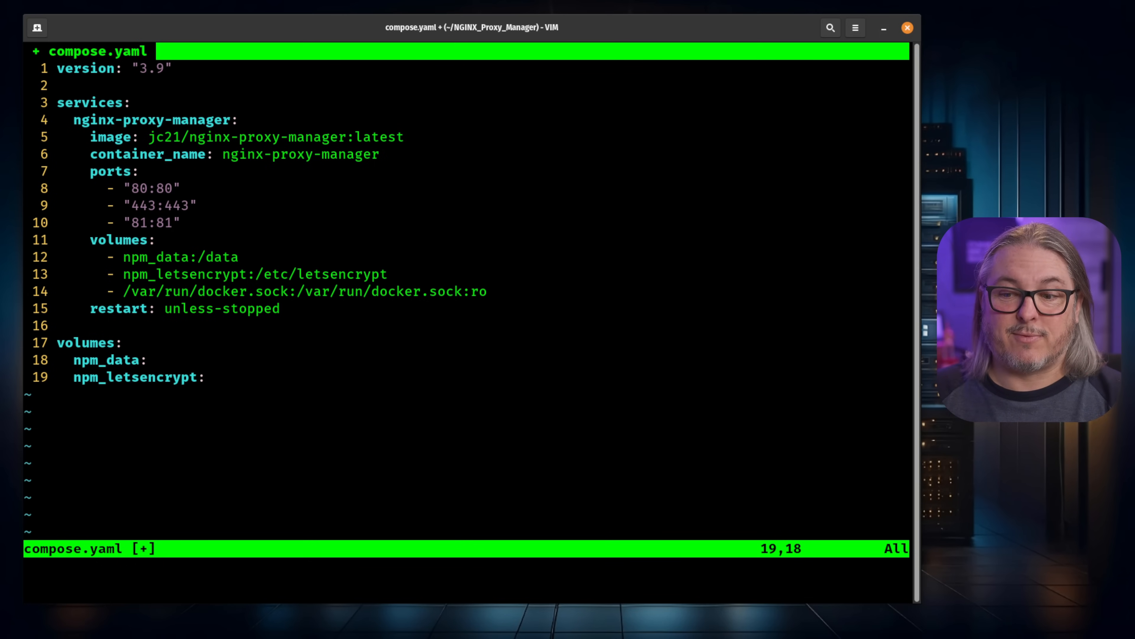
- Write compose.yaml with the nginx-proxy-manager service and quit Vim via :wq
{"action": "type", "text": ":wq"}
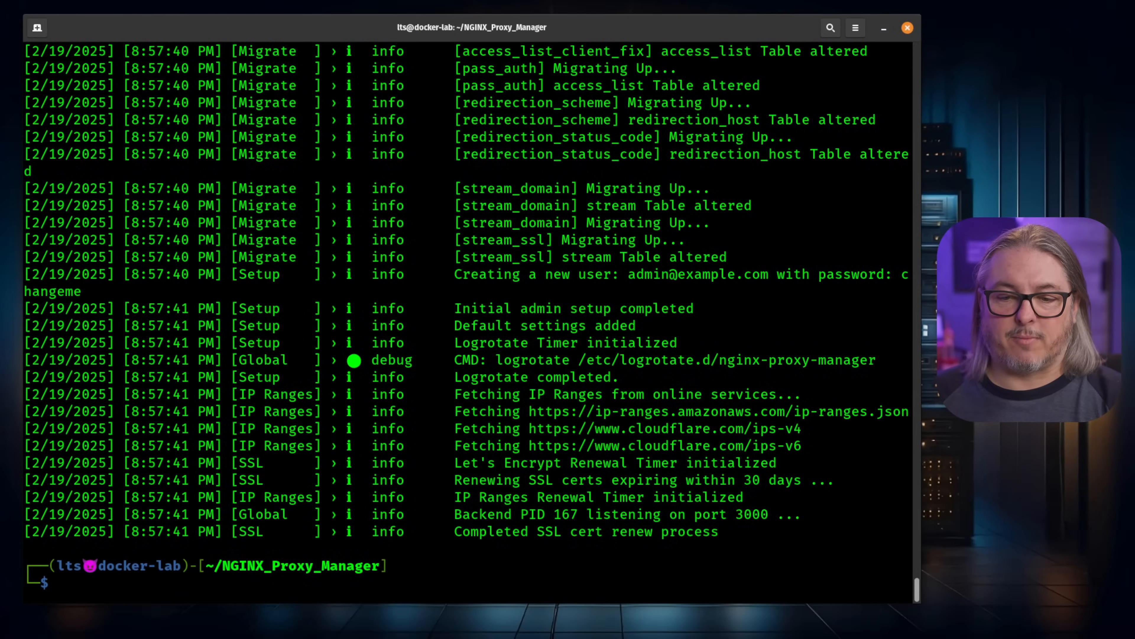
{"action": "type", "text": "vim compose.yaml"}
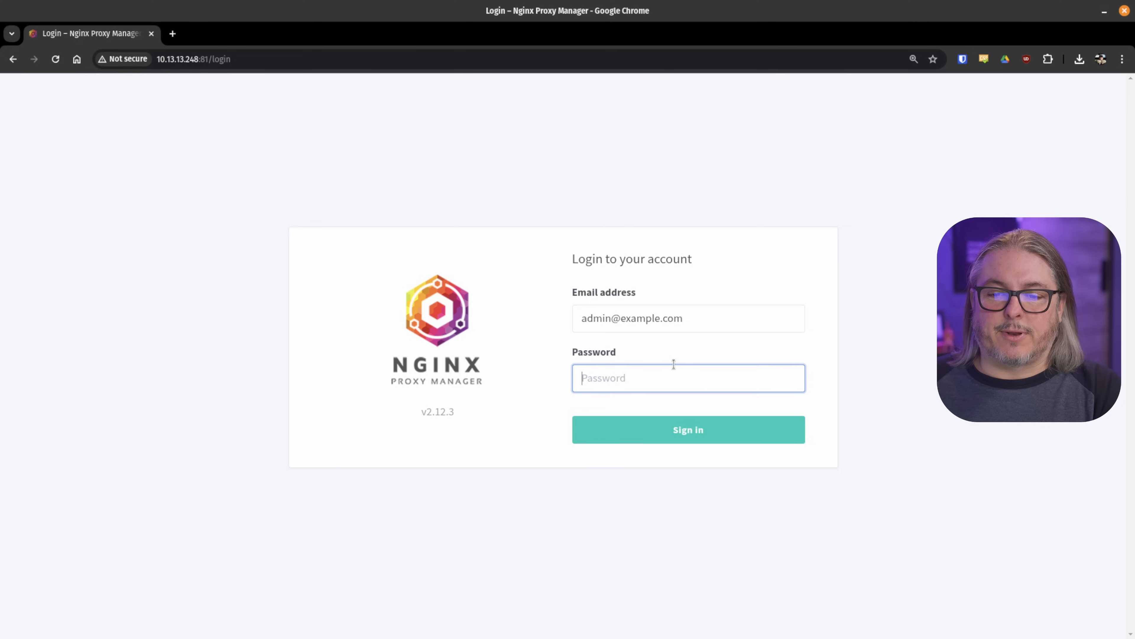
{"action": "type", "text": "password"}
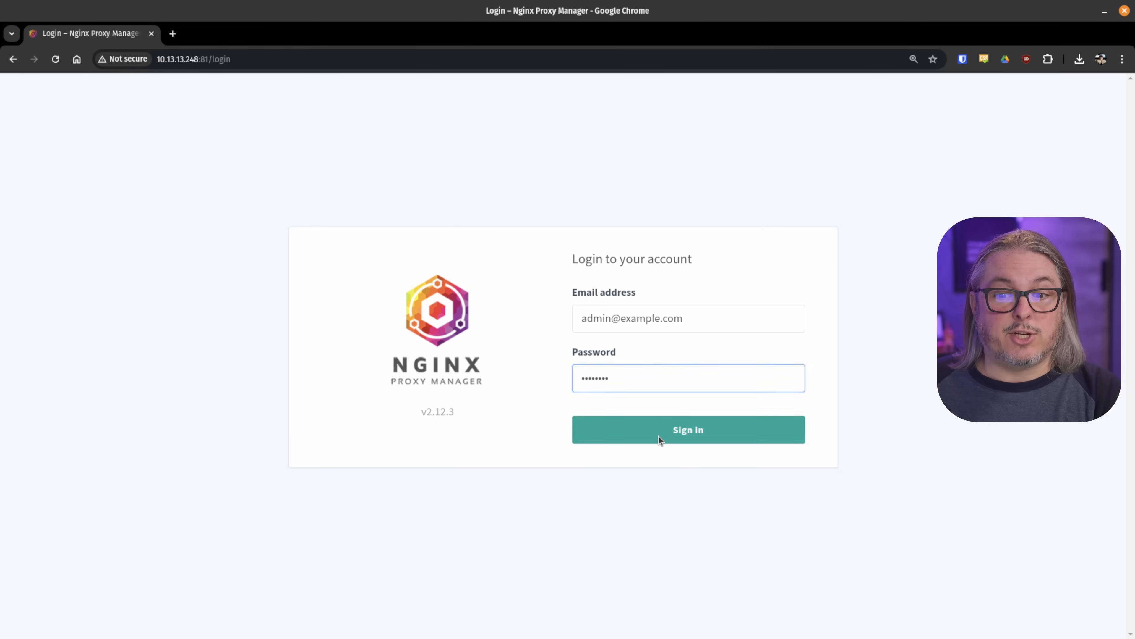
{"action": "left_click", "coordinate": [687, 429]}
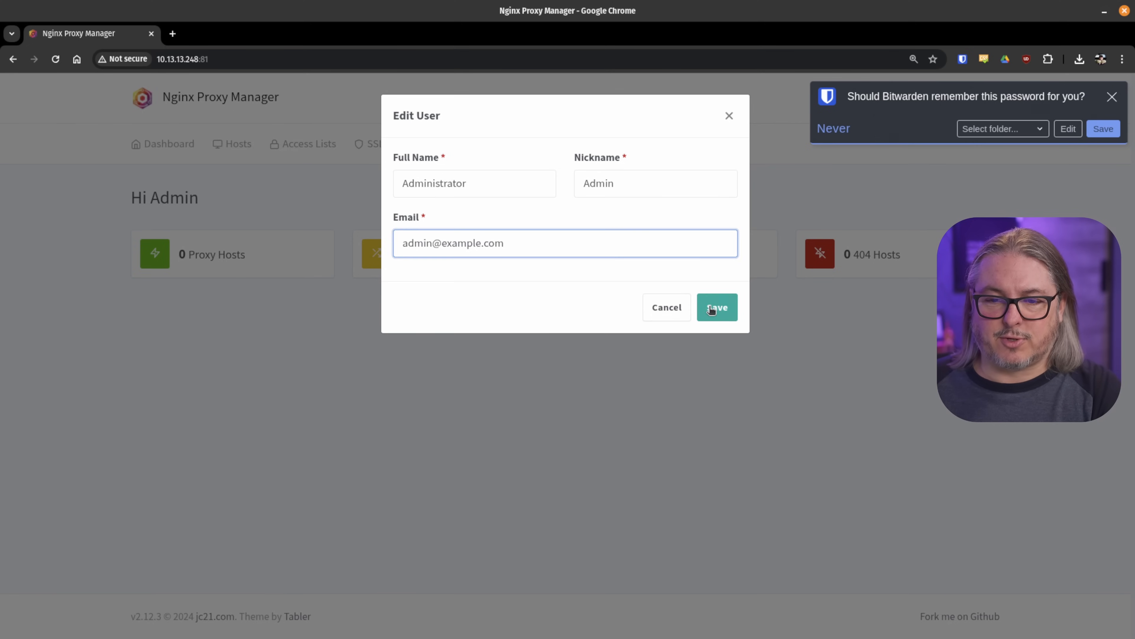
{"action": "left_click", "coordinate": [716, 307]}
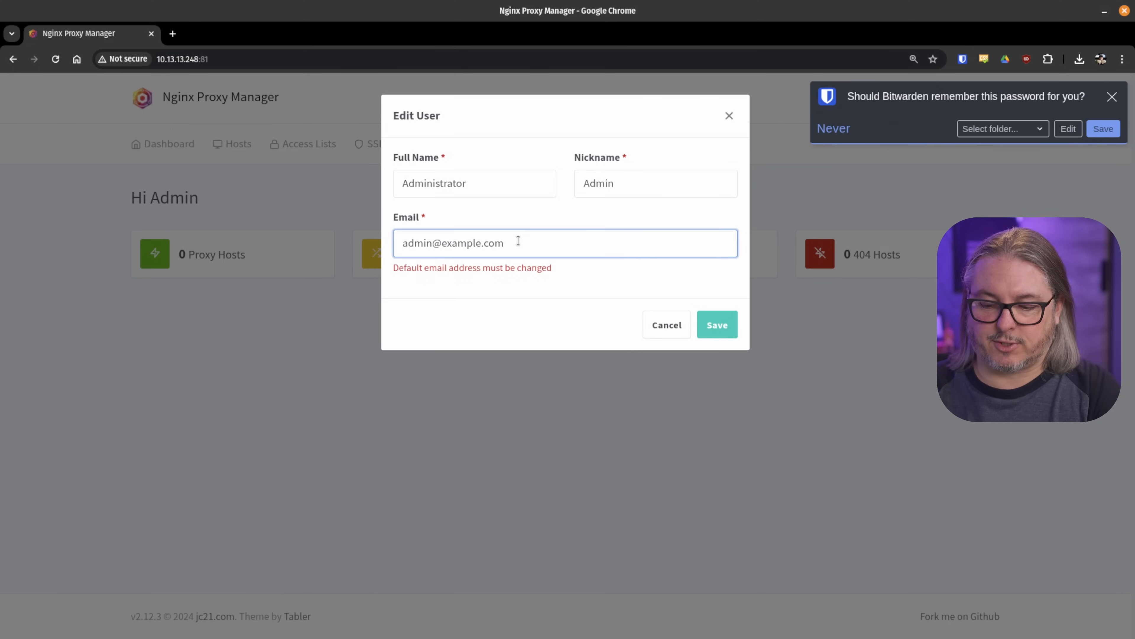
{"action": "left_click", "coordinate": [666, 325]}
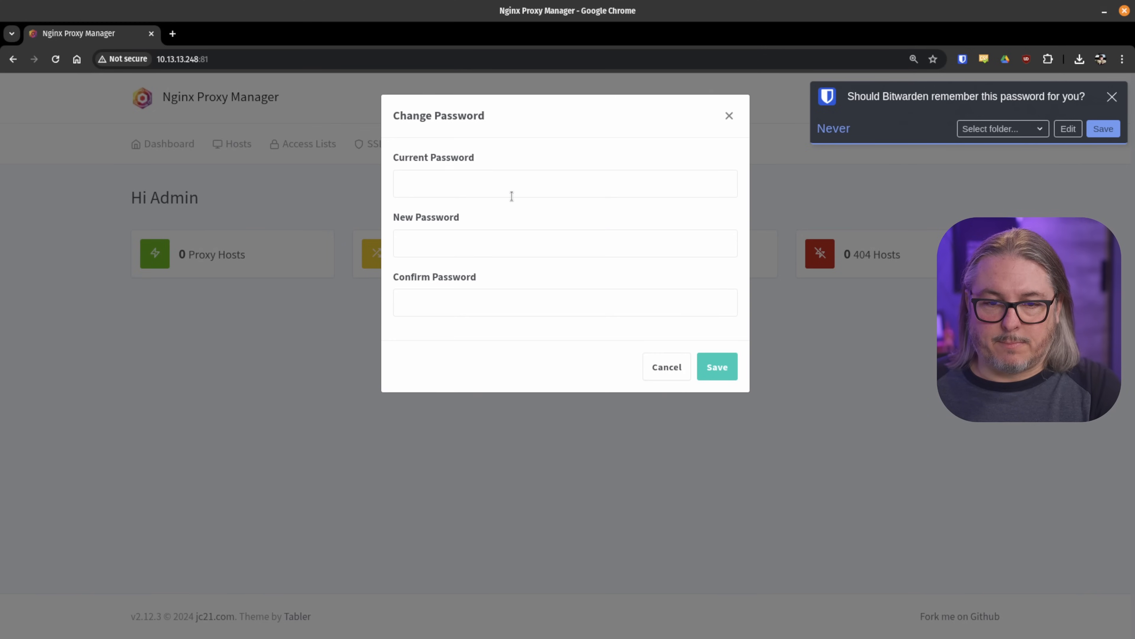
{"action": "left_click", "coordinate": [564, 243]}
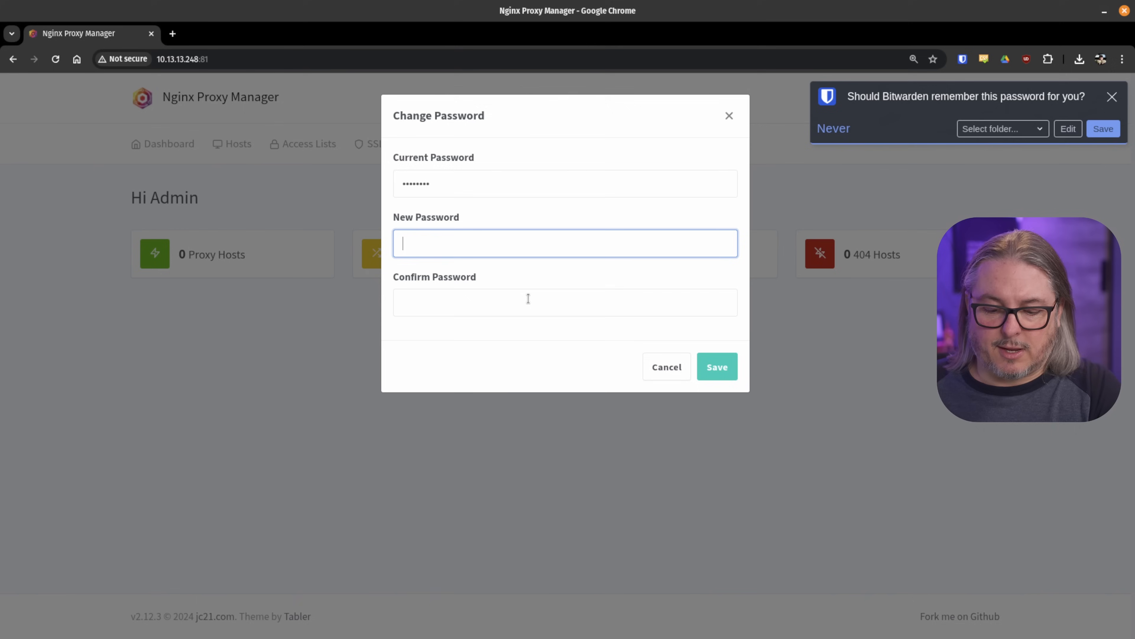
{"action": "type", "text": "password"}
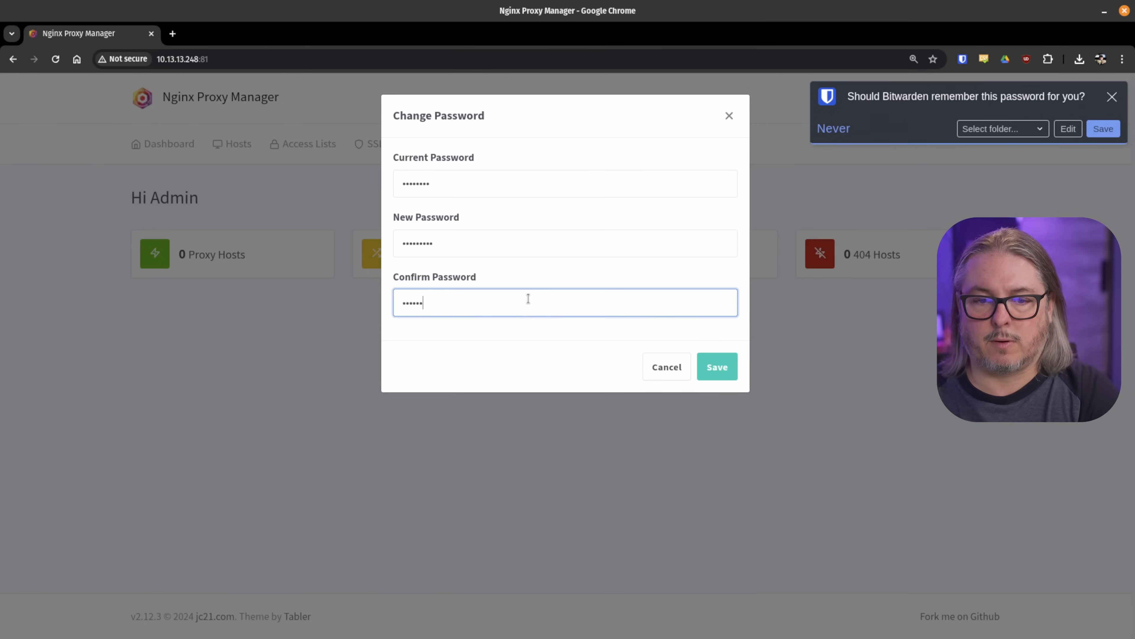
{"action": "left_click", "coordinate": [716, 367]}
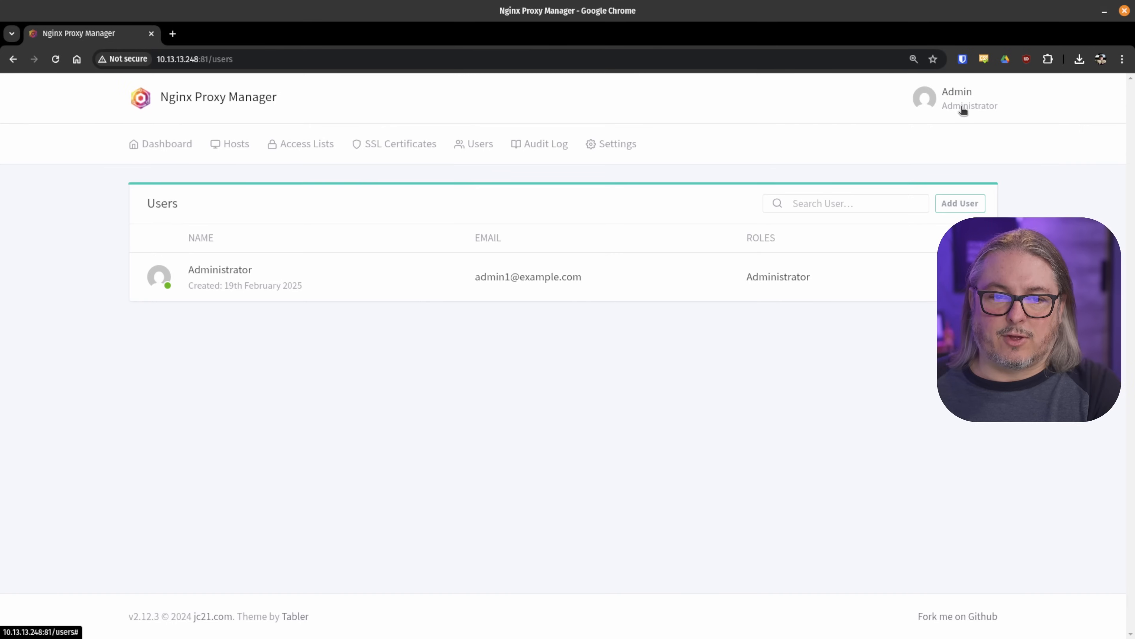
{"action": "mouse_move", "coordinate": [401, 143]}
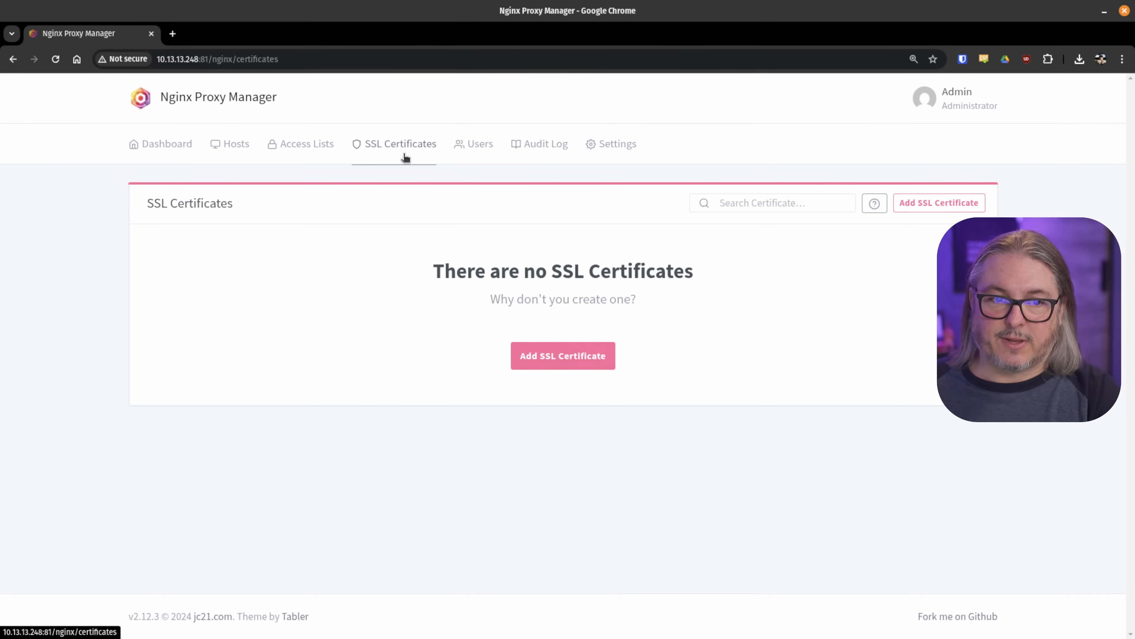
- Start a new SSL certificate using a DNS challenge and scroll through the supported DNS providers
{"action": "left_click", "coordinate": [562, 356]}
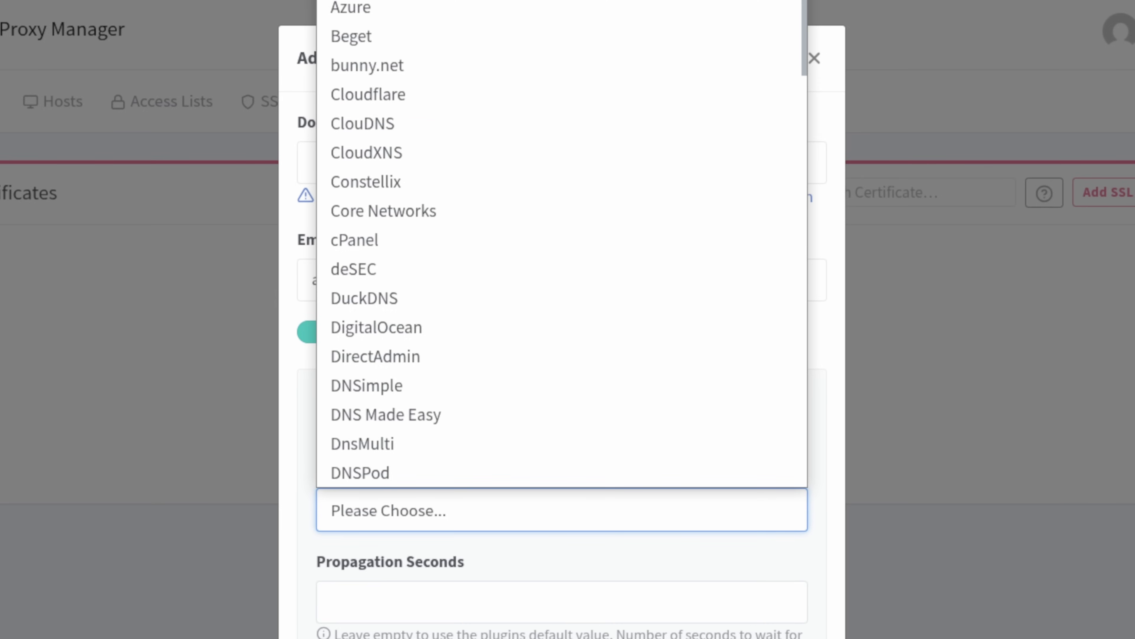
{"action": "mouse_move", "coordinate": [539, 93]}
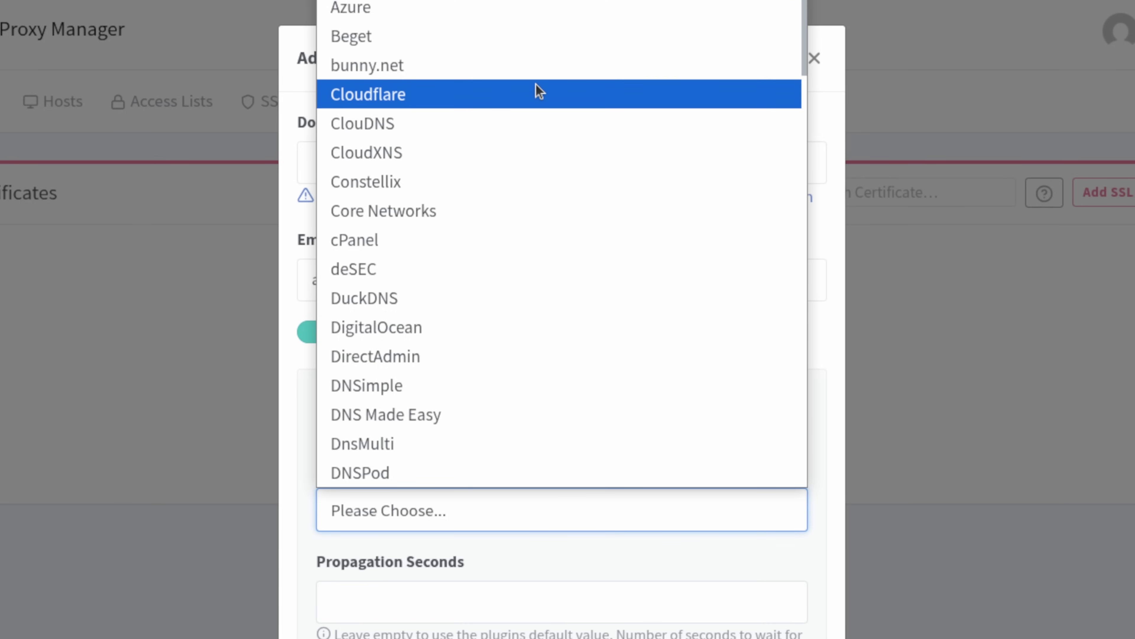
{"action": "scroll", "scroll_direction": "down", "scroll_amount": 3}
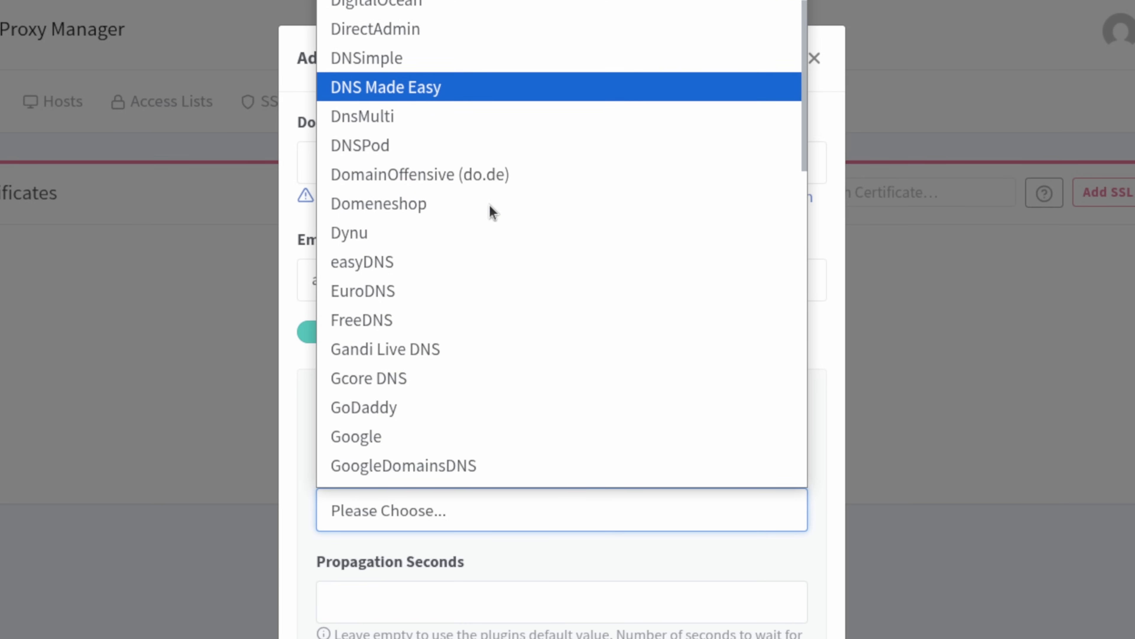
{"action": "scroll", "scroll_direction": "down", "scroll_amount": 3}
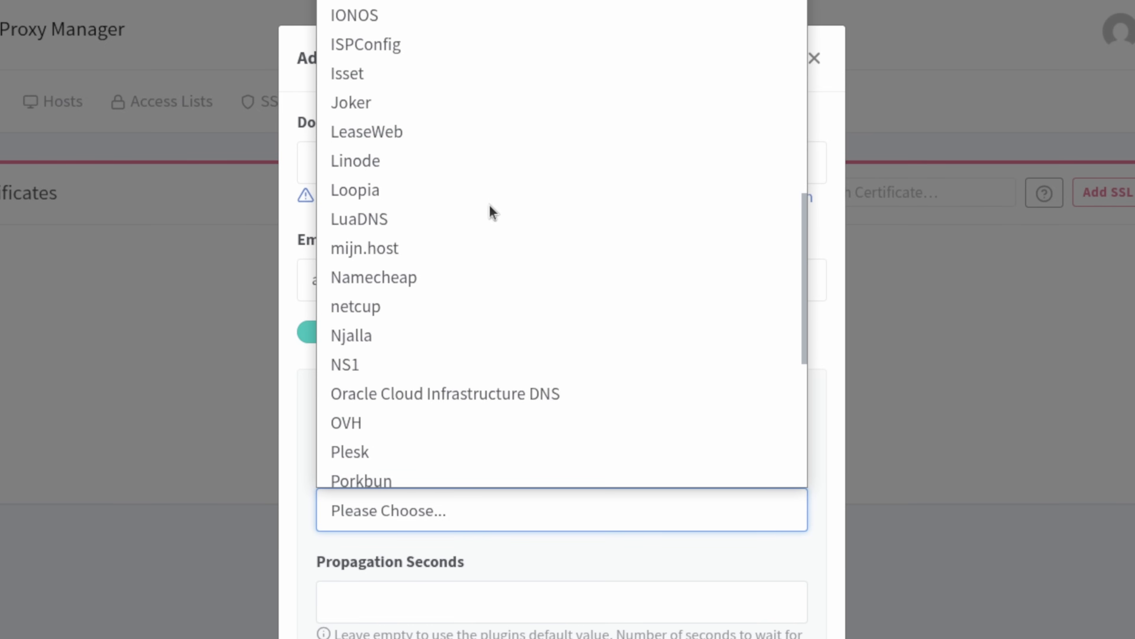
{"action": "scroll", "scroll_direction": "down", "scroll_amount": 3}
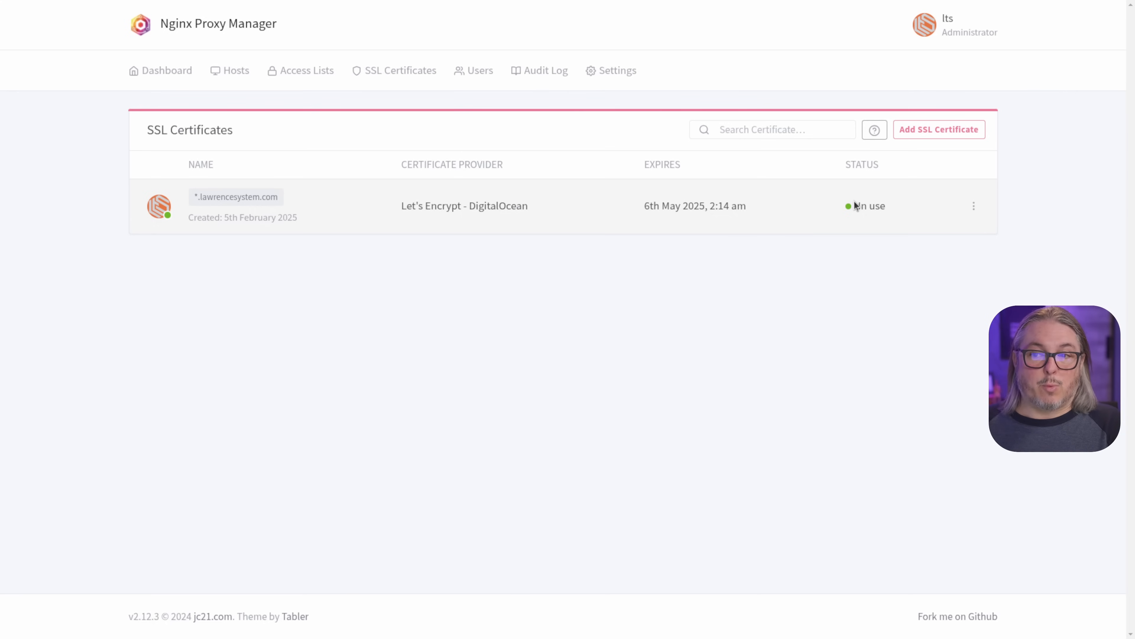
{"action": "mouse_move", "coordinate": [778, 150]}
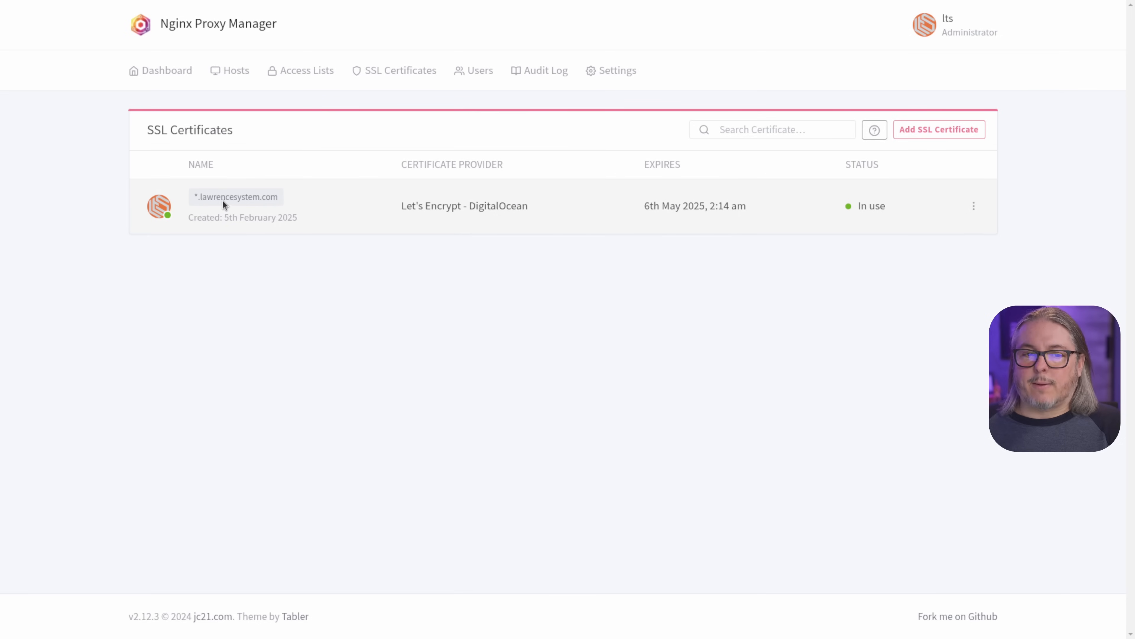
{"action": "mouse_move", "coordinate": [939, 129]}
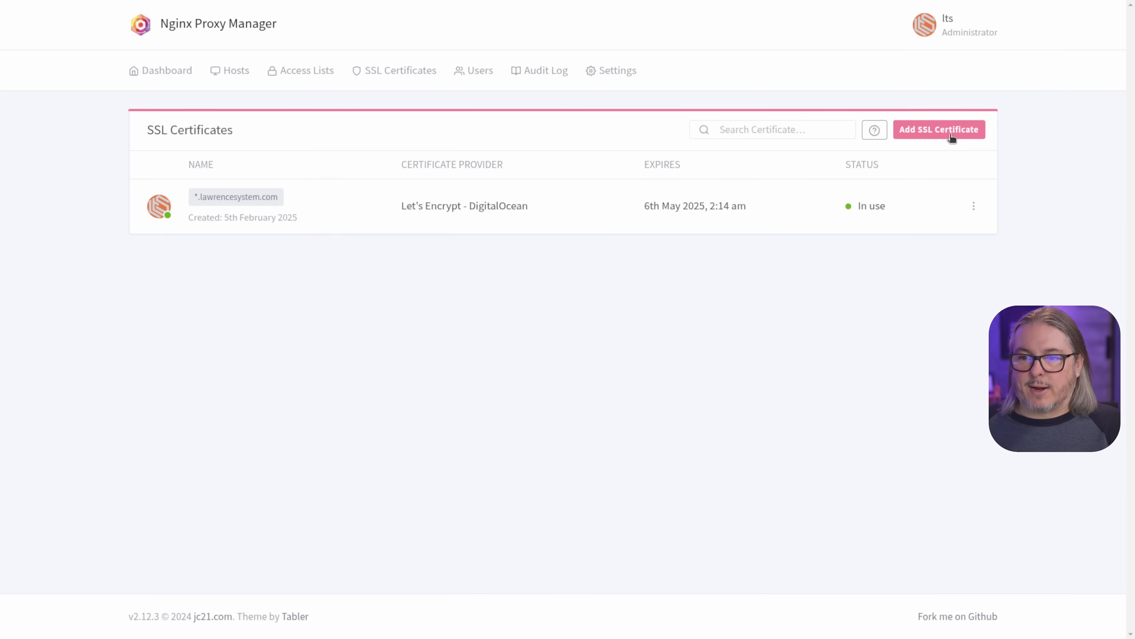
- Start a new Let's Encrypt certificate request on the main instance
{"action": "left_click", "coordinate": [938, 129]}
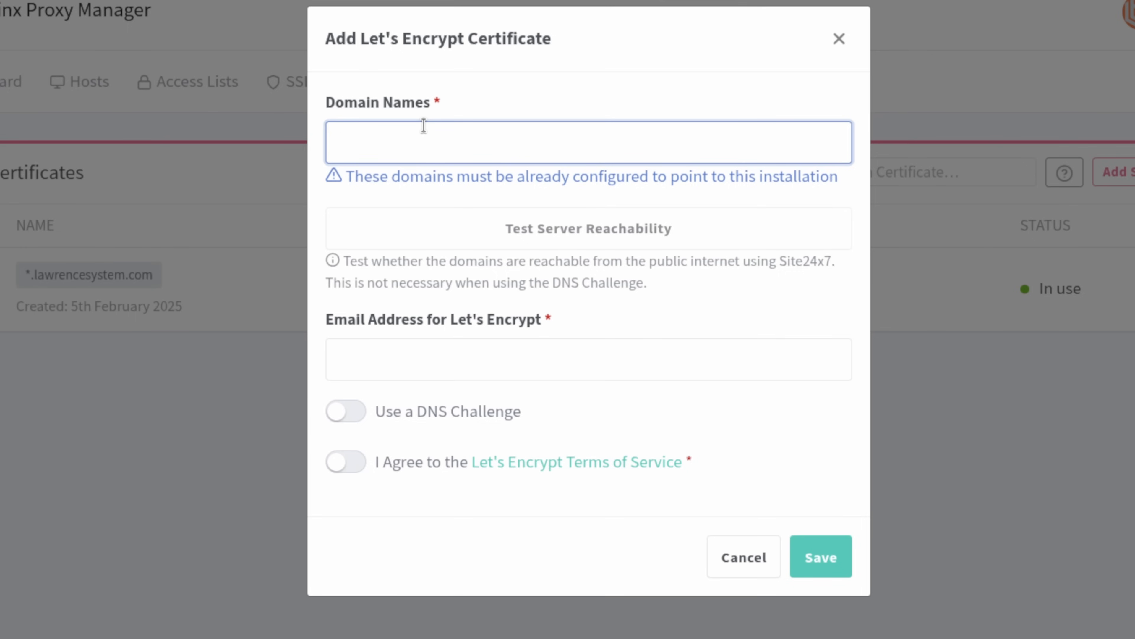
{"action": "left_click", "coordinate": [588, 141]}
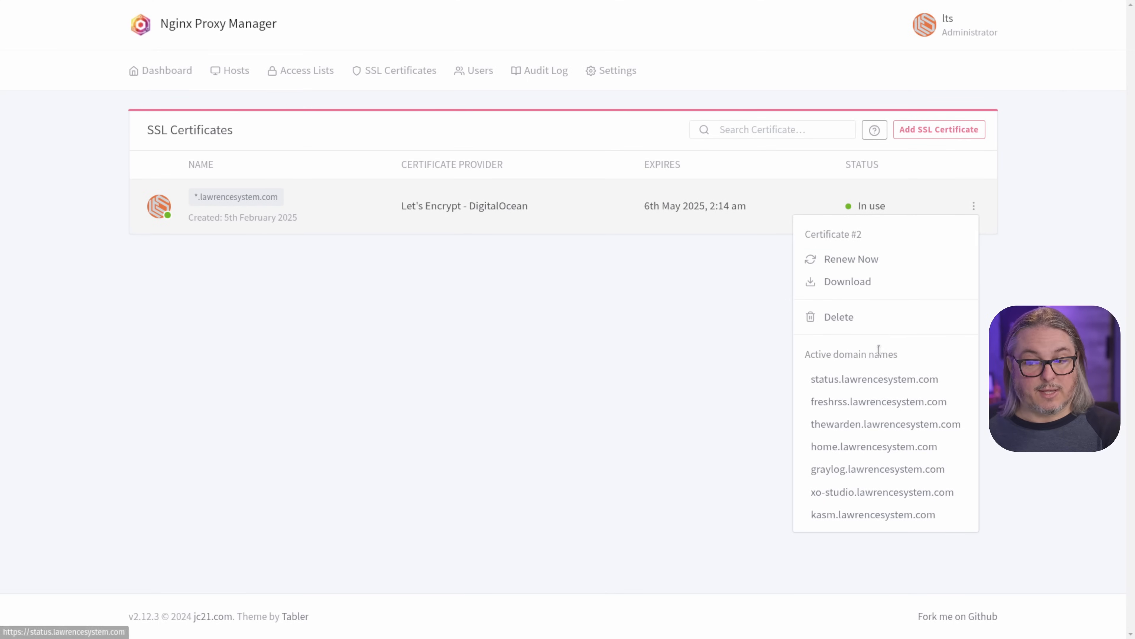
{"action": "mouse_move", "coordinate": [874, 379]}
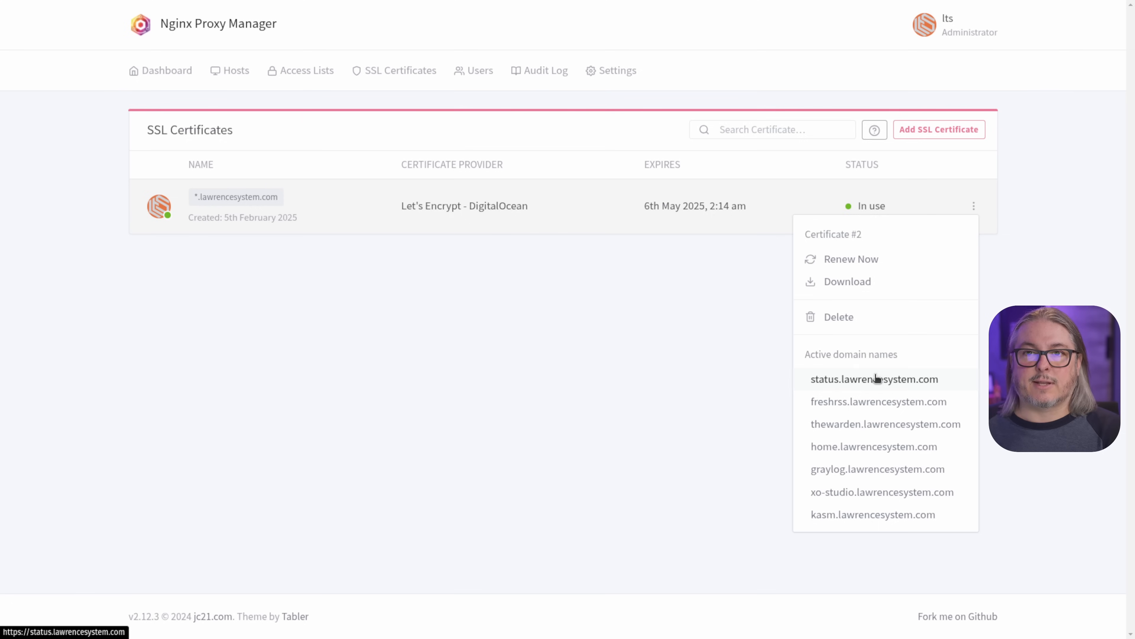
{"action": "mouse_move", "coordinate": [693, 376]}
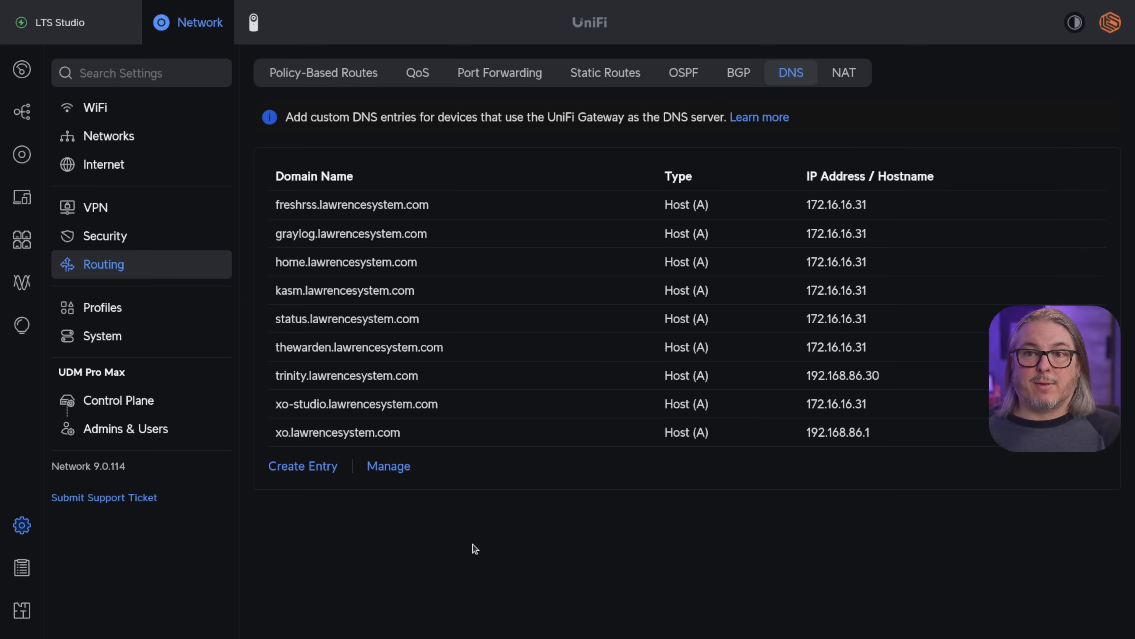
{"action": "mouse_move", "coordinate": [383, 320]}
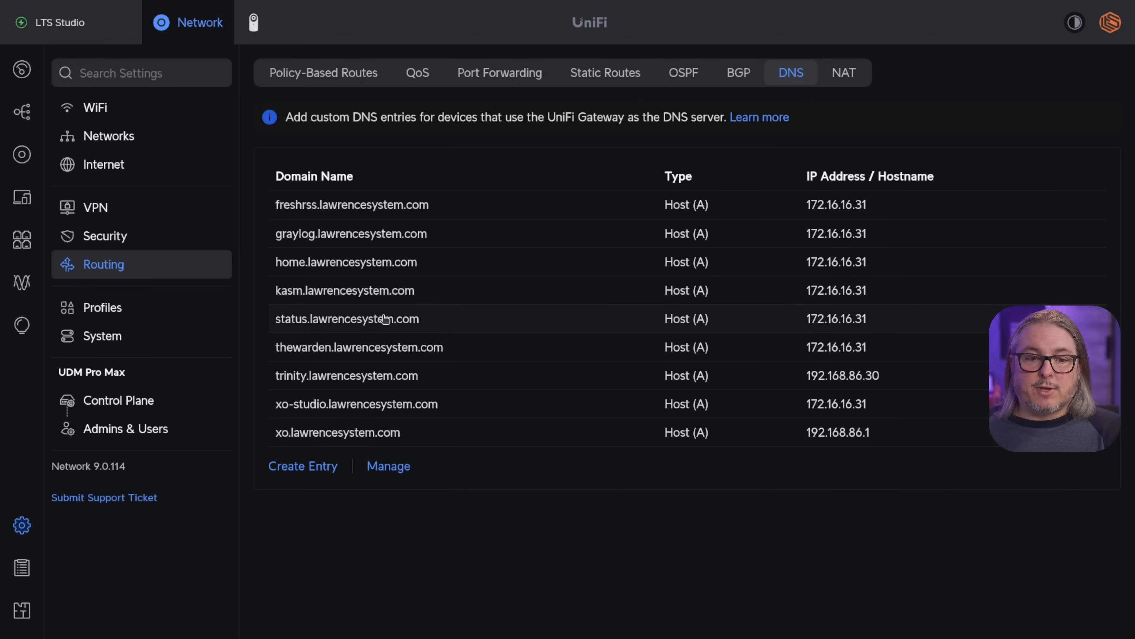
{"action": "mouse_move", "coordinate": [881, 247]}
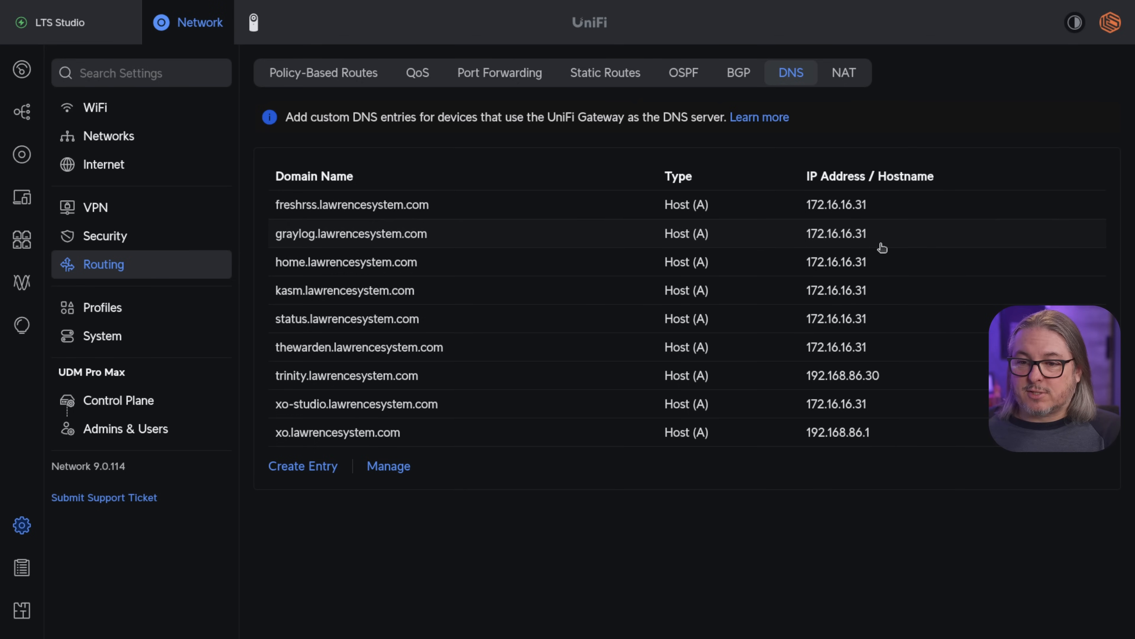
{"action": "mouse_move", "coordinate": [818, 216]}
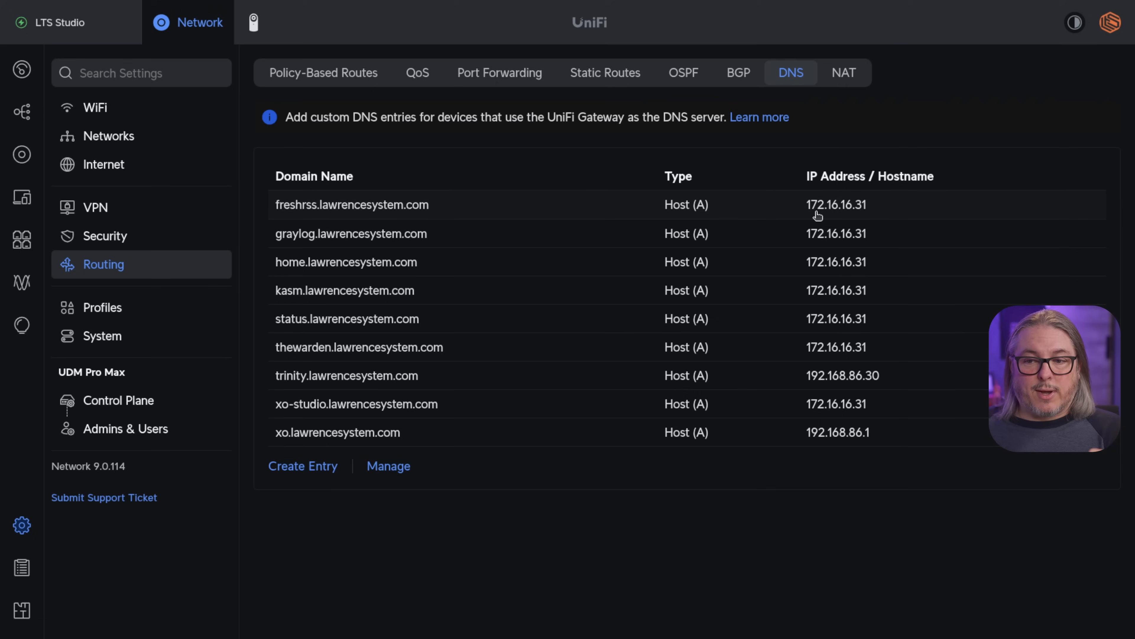
{"action": "mouse_move", "coordinate": [811, 221]}
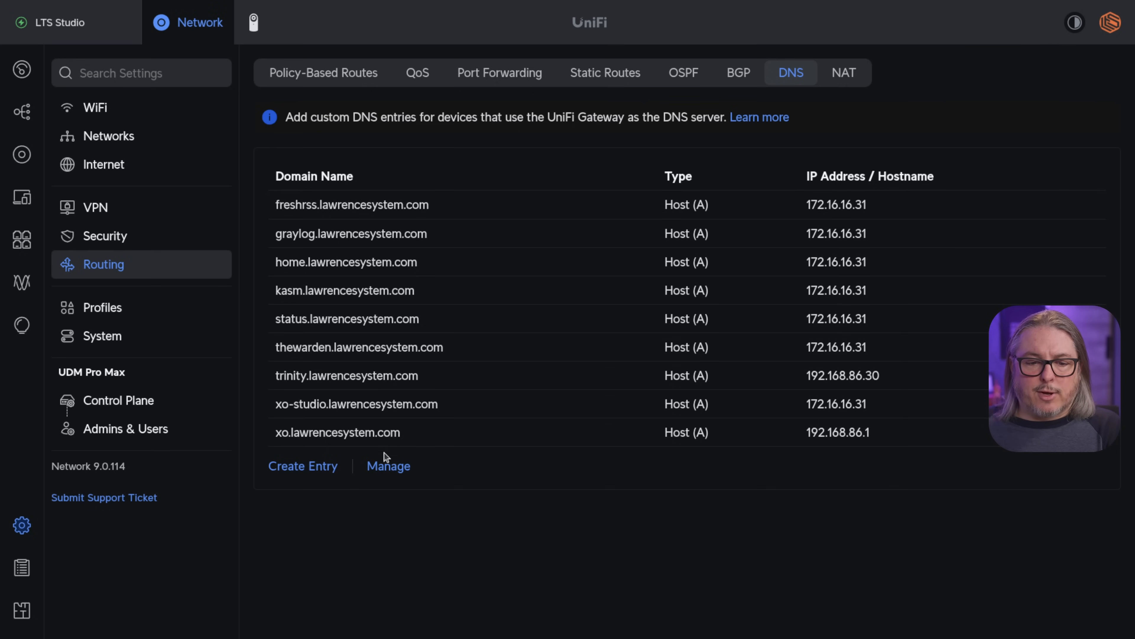
- Add a host record graylog2.lawrencesystem.com pointing to 172.16.16.31
{"action": "left_click", "coordinate": [302, 465]}
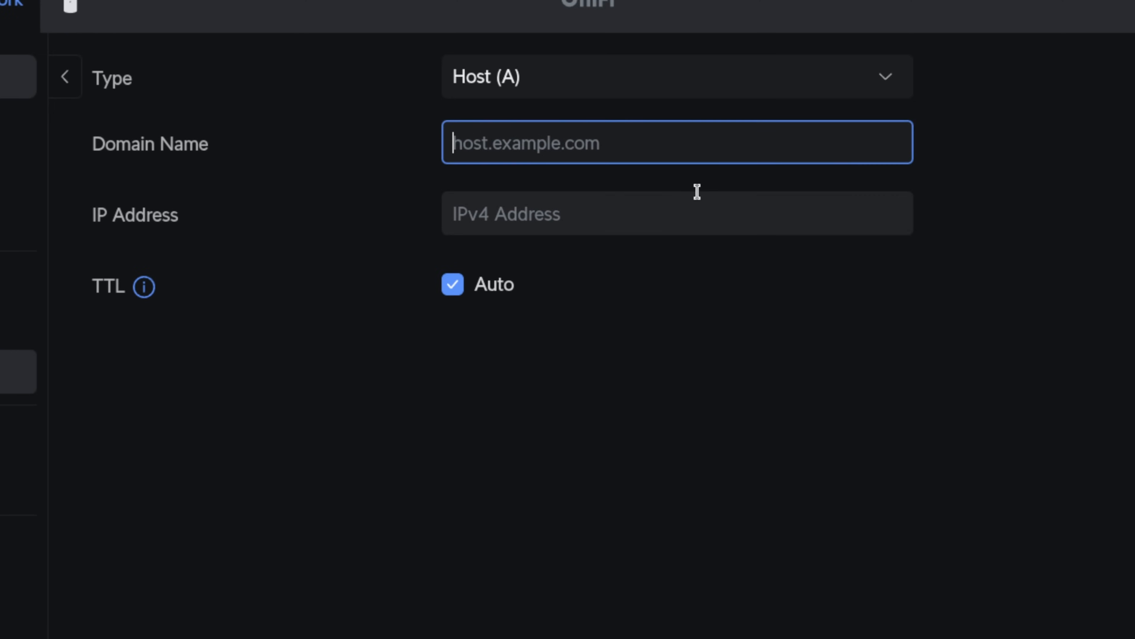
{"action": "type", "text": "graylog2.lawrencesystem.com"}
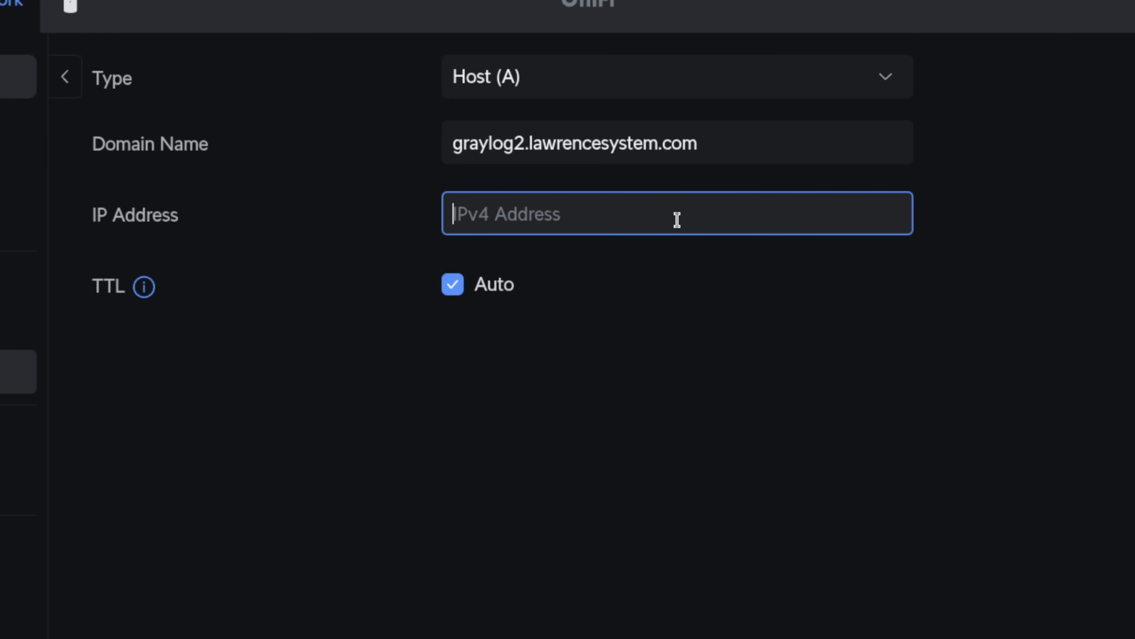
{"action": "type", "text": "172.16.16.31"}
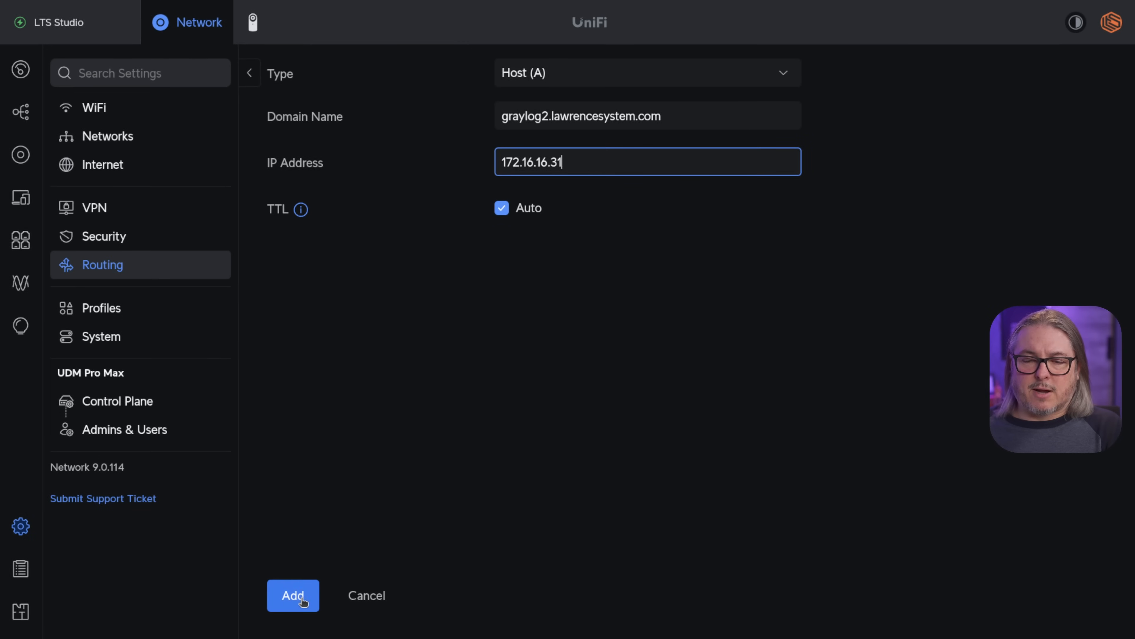
{"action": "left_click", "coordinate": [293, 596]}
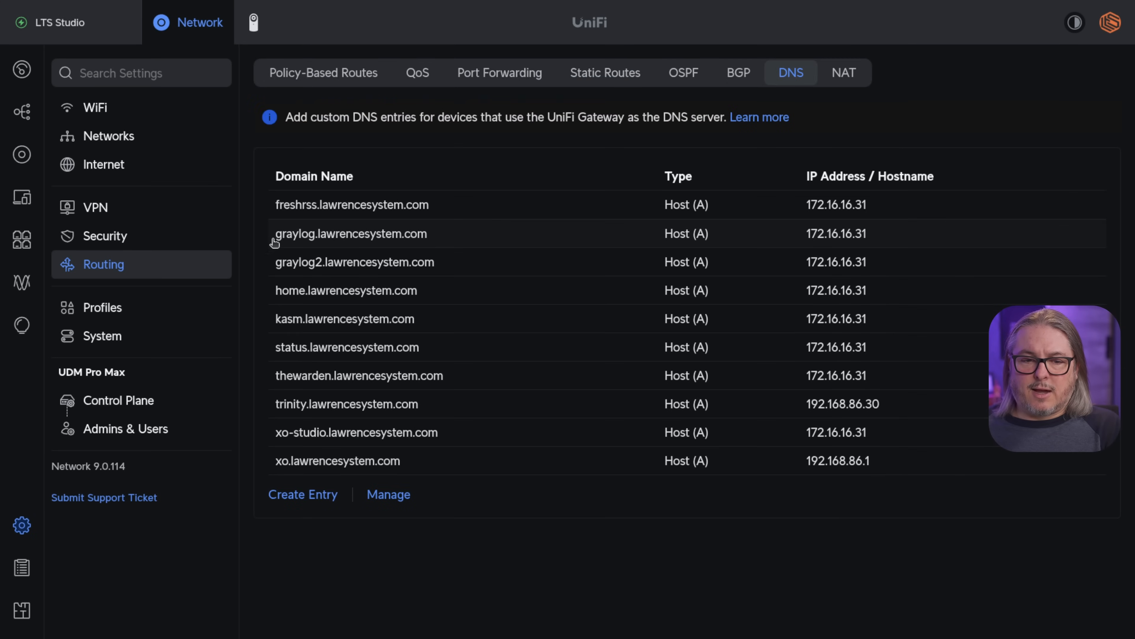
{"action": "mouse_move", "coordinate": [596, 278]}
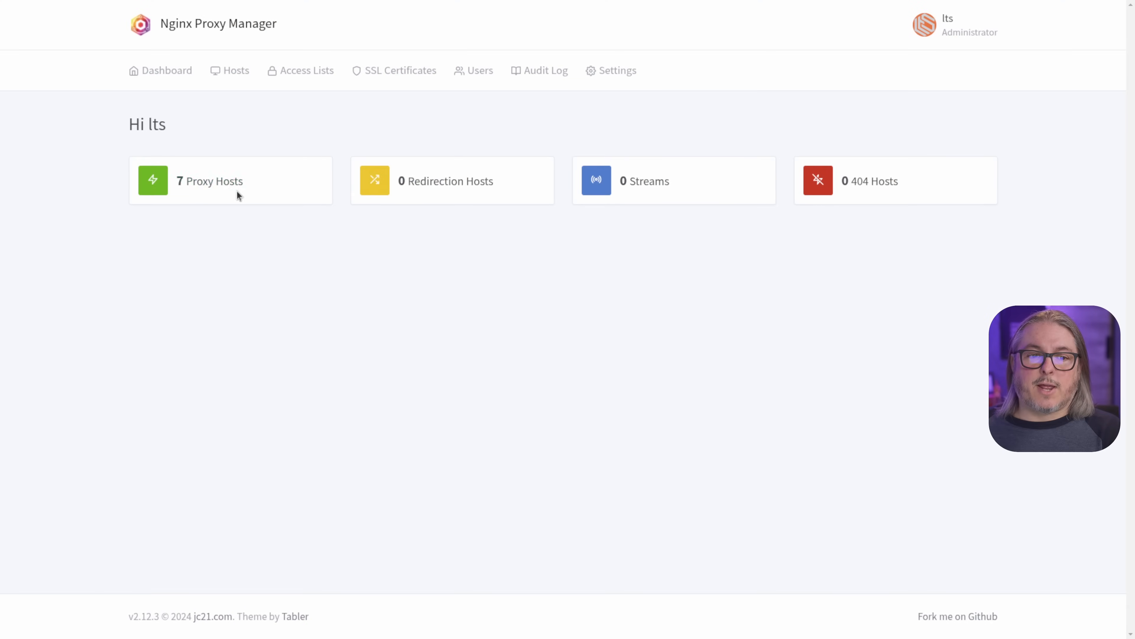
- Create a new proxy host for graylog2.lawrencesystem.com, adding graylog3 as a test then removing it
{"action": "left_click", "coordinate": [230, 180]}
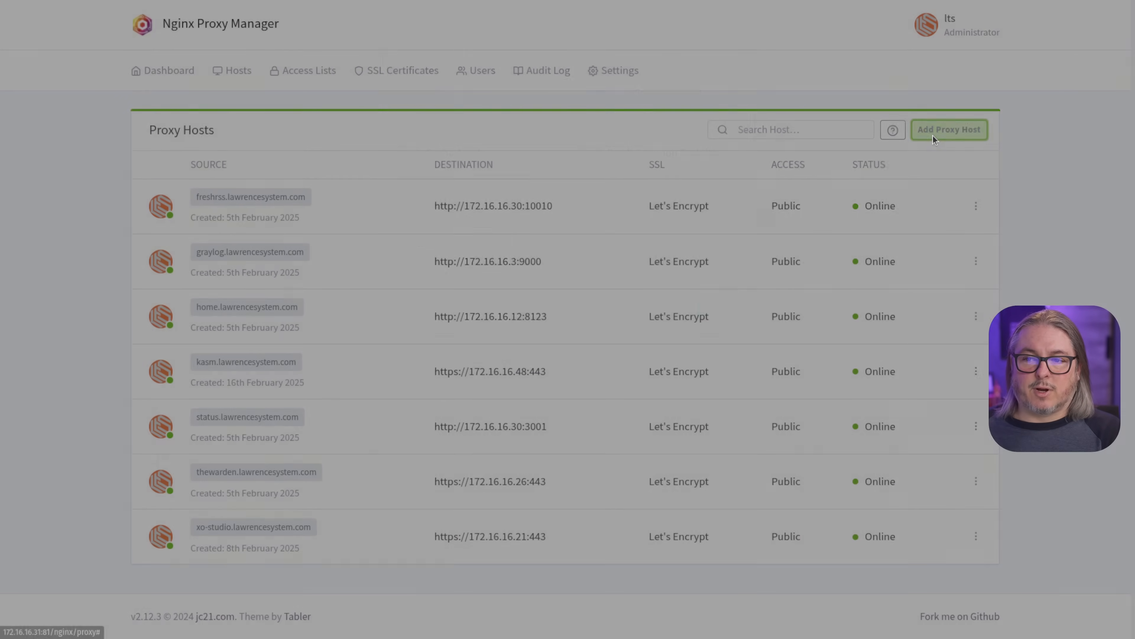
{"action": "left_click", "coordinate": [949, 130]}
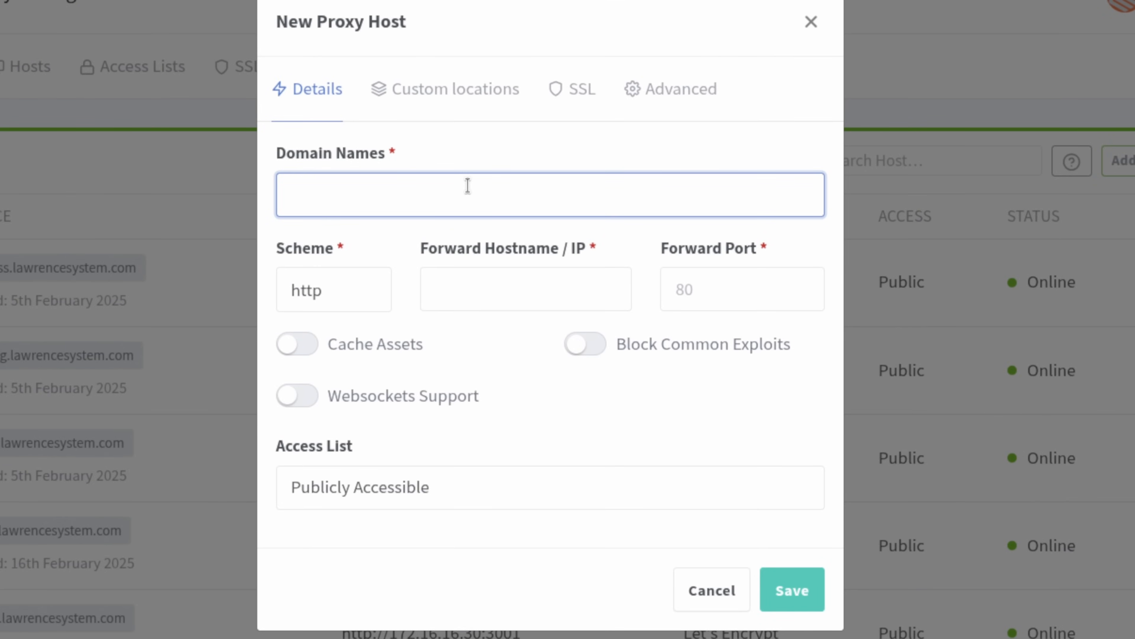
{"action": "type", "text": "graylog2.lawrencesystem.com"}
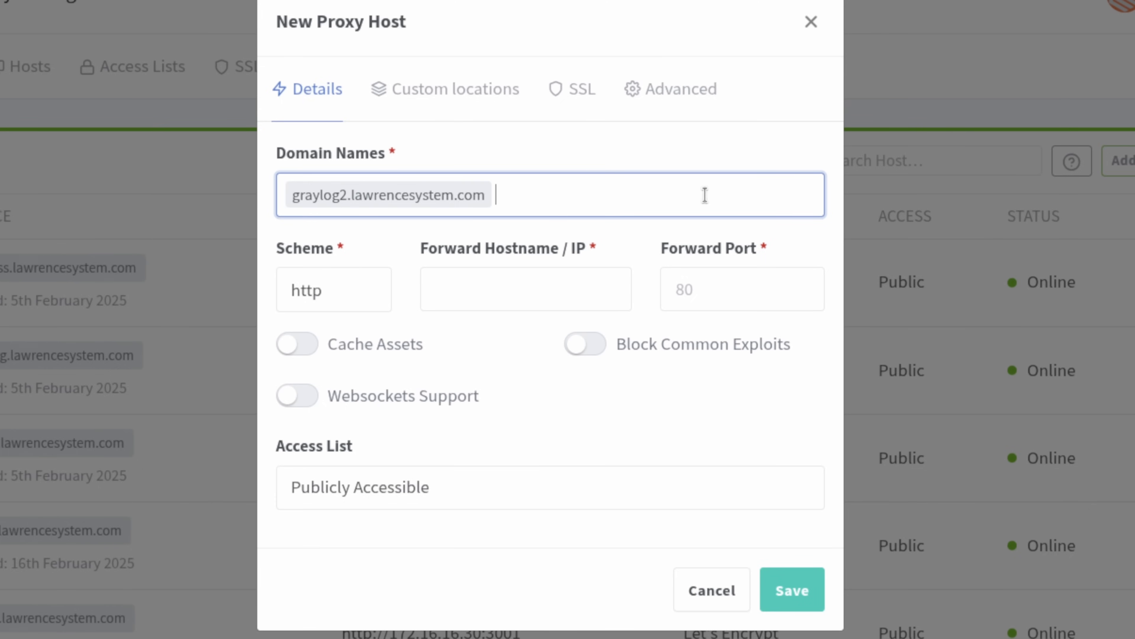
{"action": "mouse_move", "coordinate": [596, 214]}
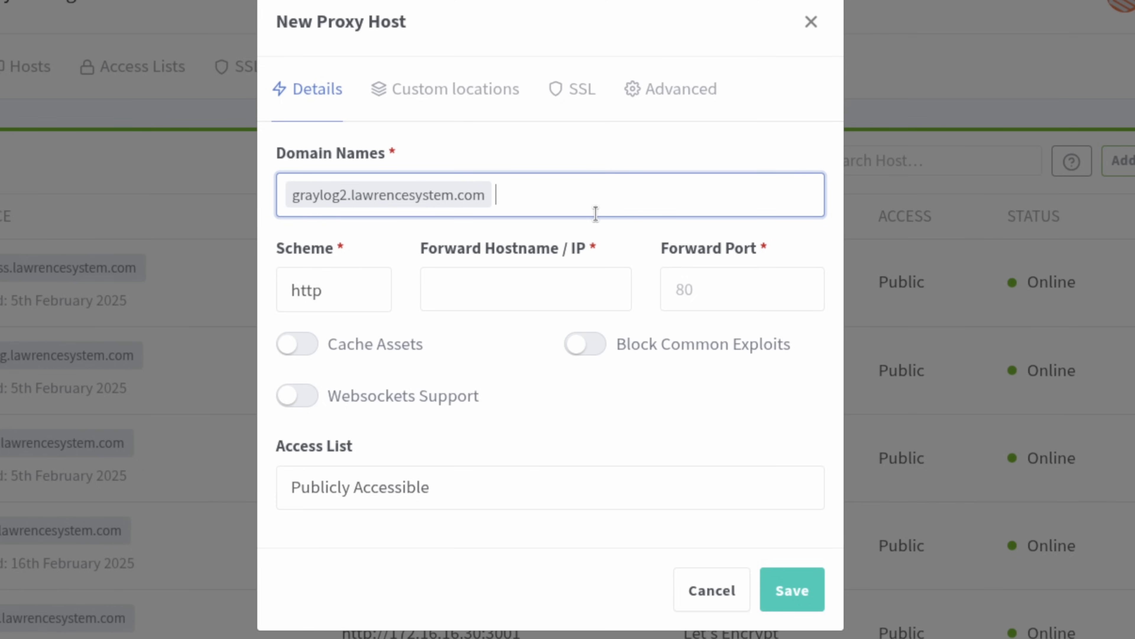
{"action": "type", "text": "graylog3.lawrencesystem.com"}
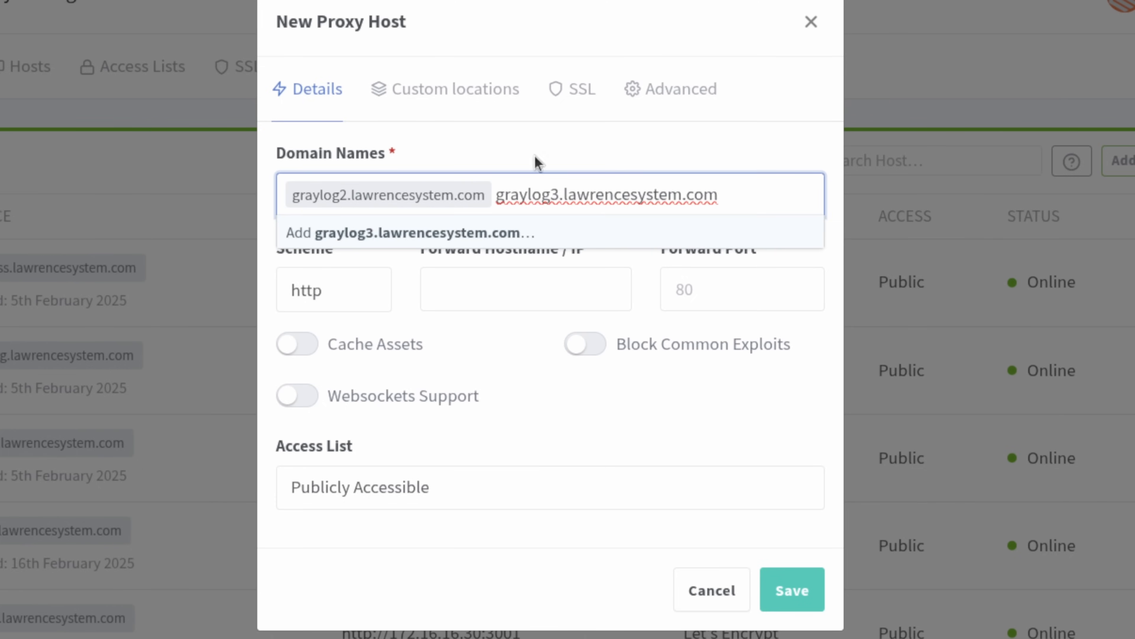
{"action": "left_click", "coordinate": [408, 232]}
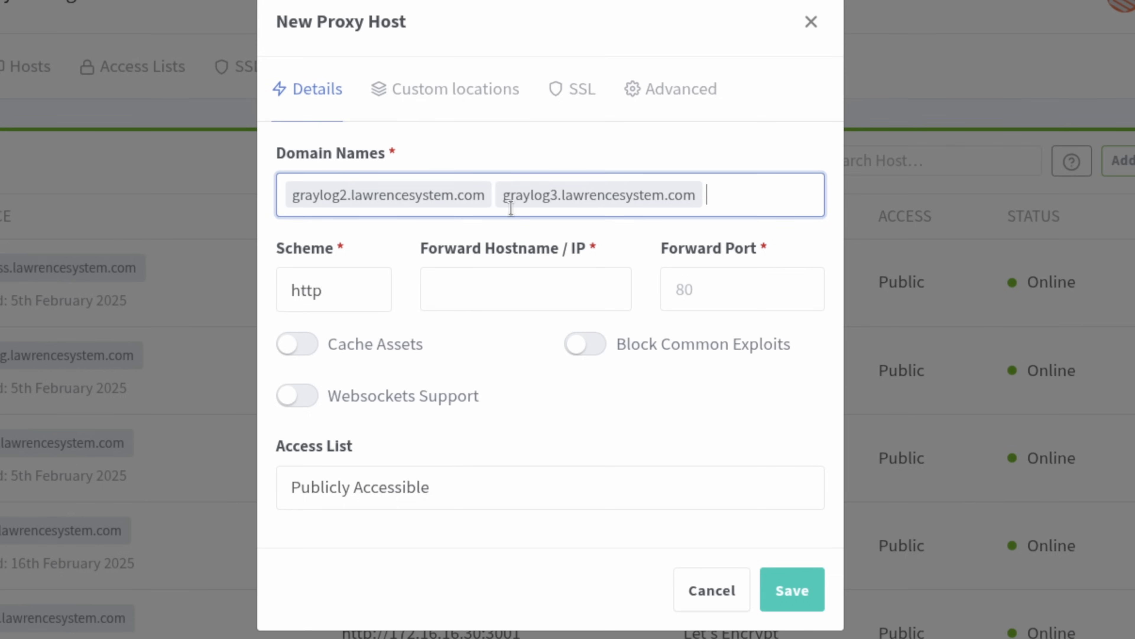
{"action": "left_click", "coordinate": [598, 194]}
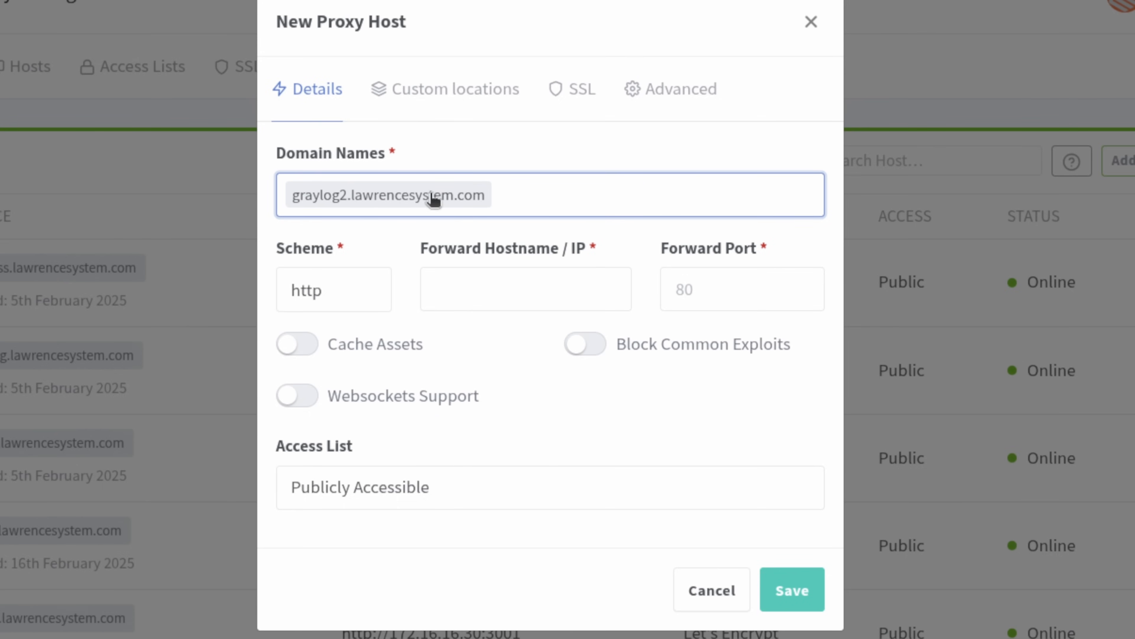
{"action": "mouse_move", "coordinate": [487, 296]}
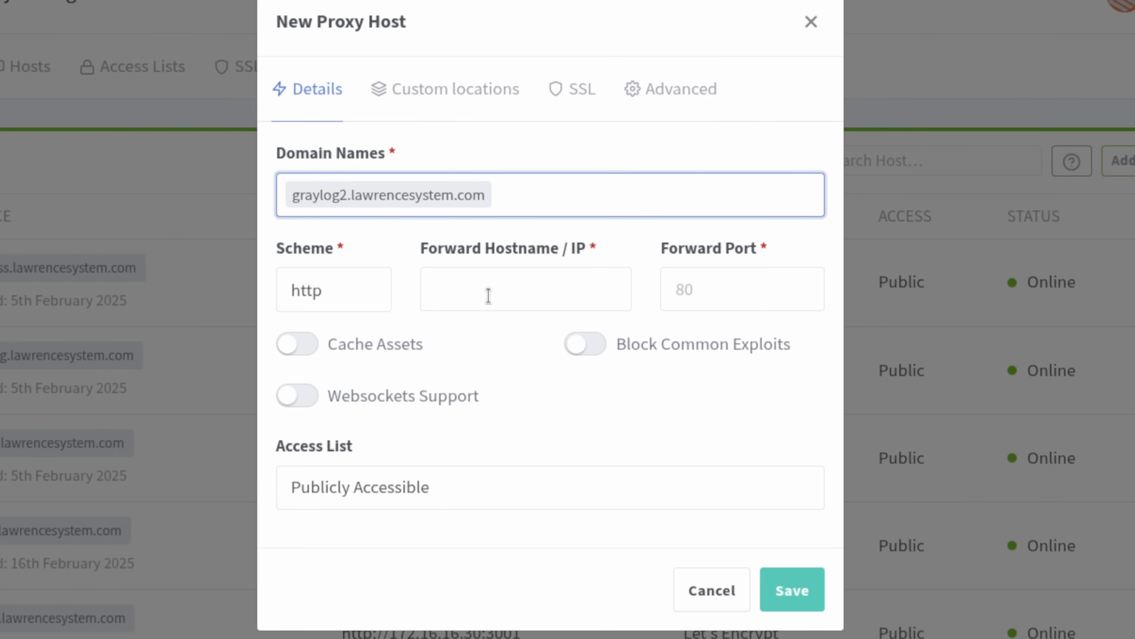
- Keep the http scheme and forward to 172.16.16.3 on port 9000
{"action": "left_click", "coordinate": [333, 289]}
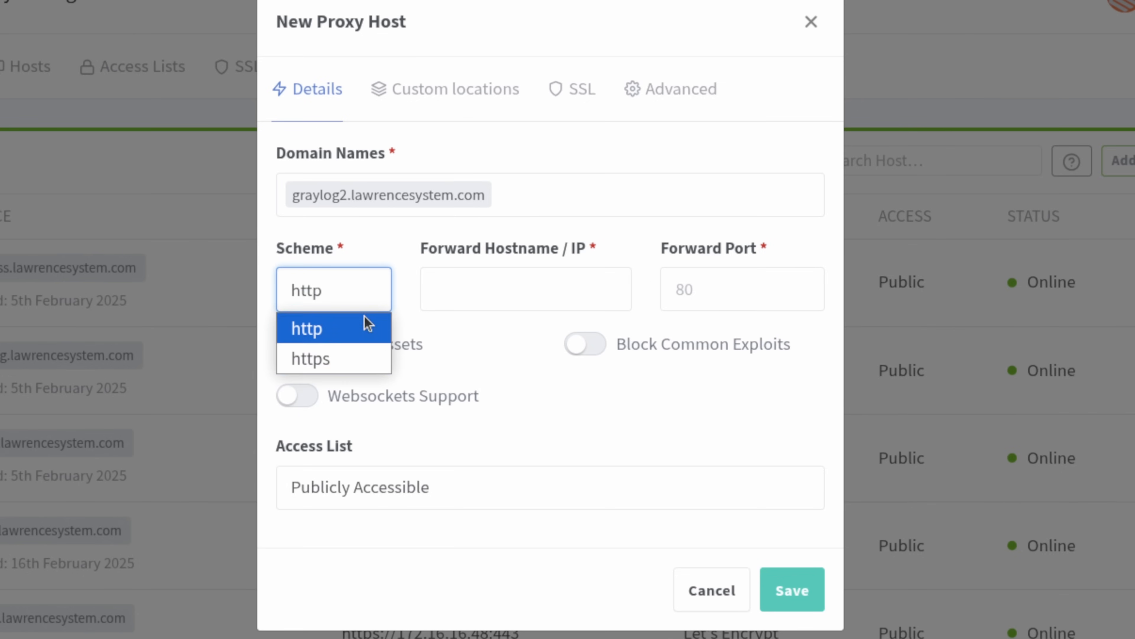
{"action": "mouse_move", "coordinate": [333, 358]}
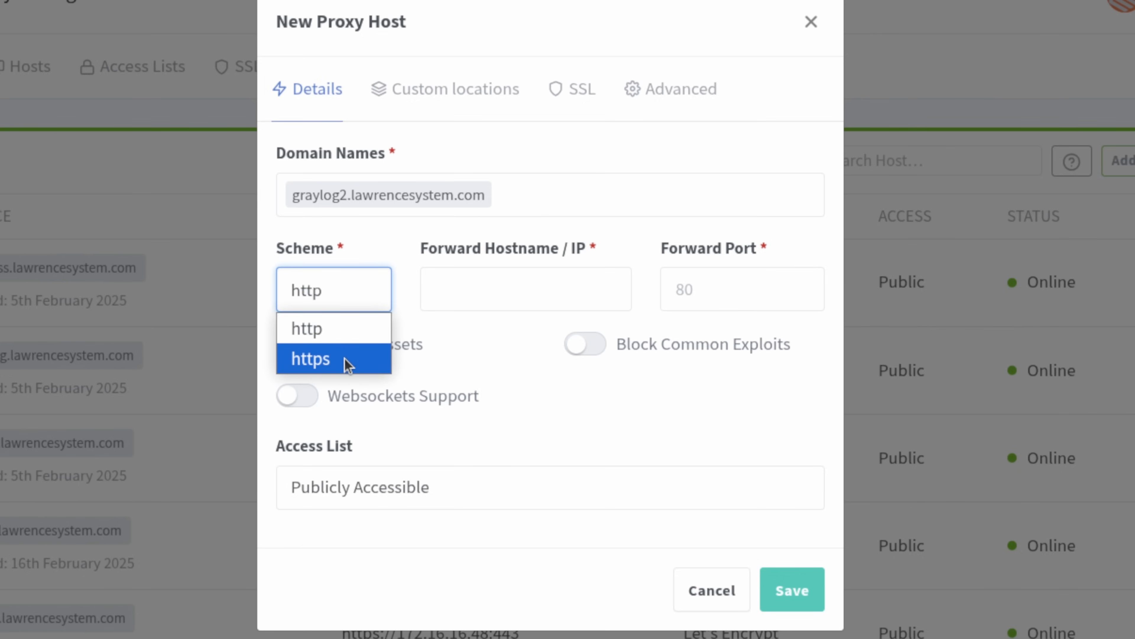
{"action": "mouse_move", "coordinate": [351, 374]}
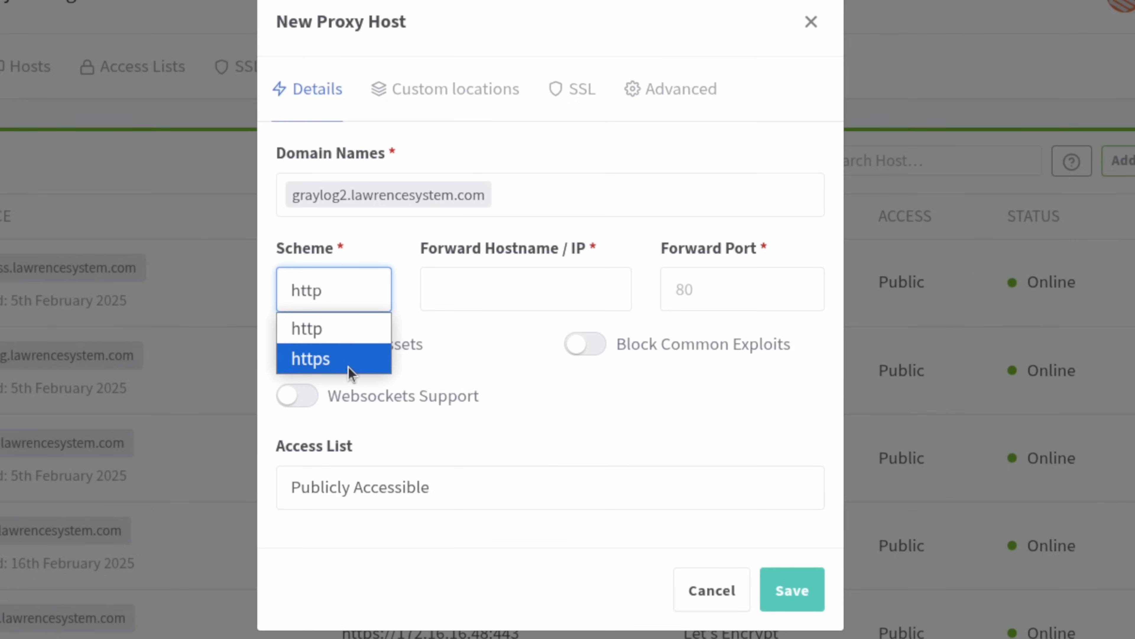
{"action": "mouse_move", "coordinate": [333, 328]}
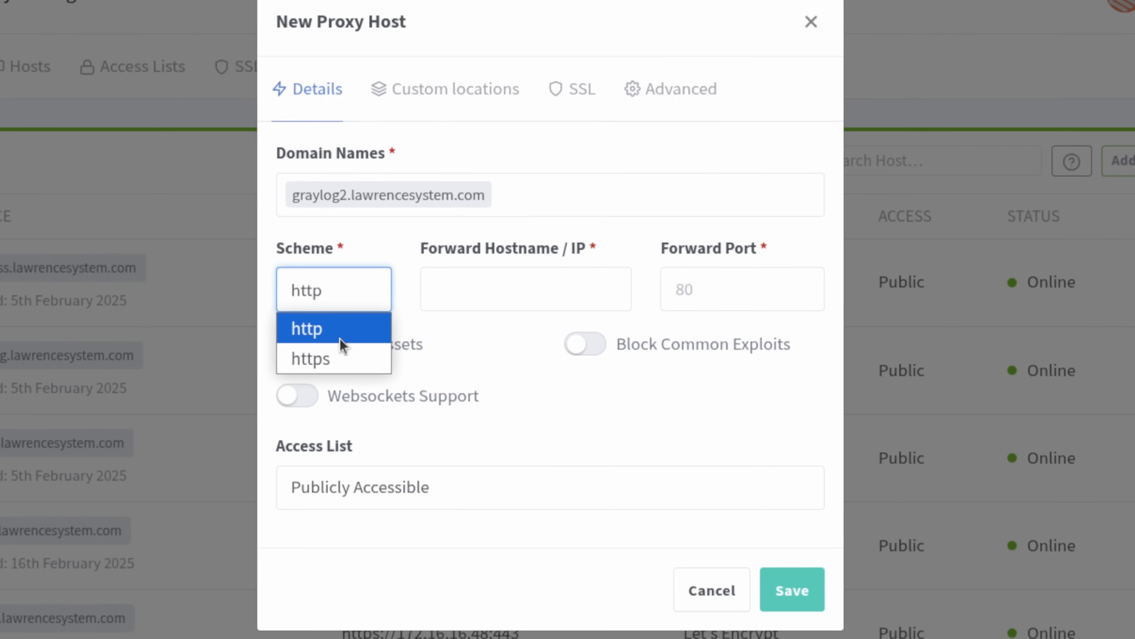
{"action": "left_click", "coordinate": [333, 327]}
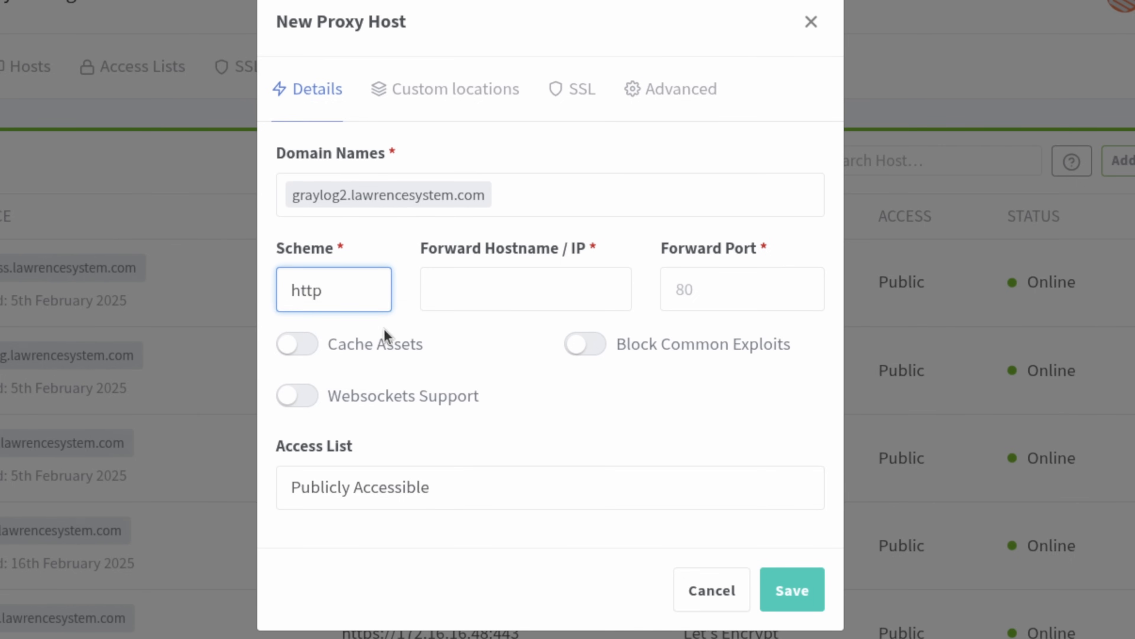
{"action": "left_click", "coordinate": [526, 288]}
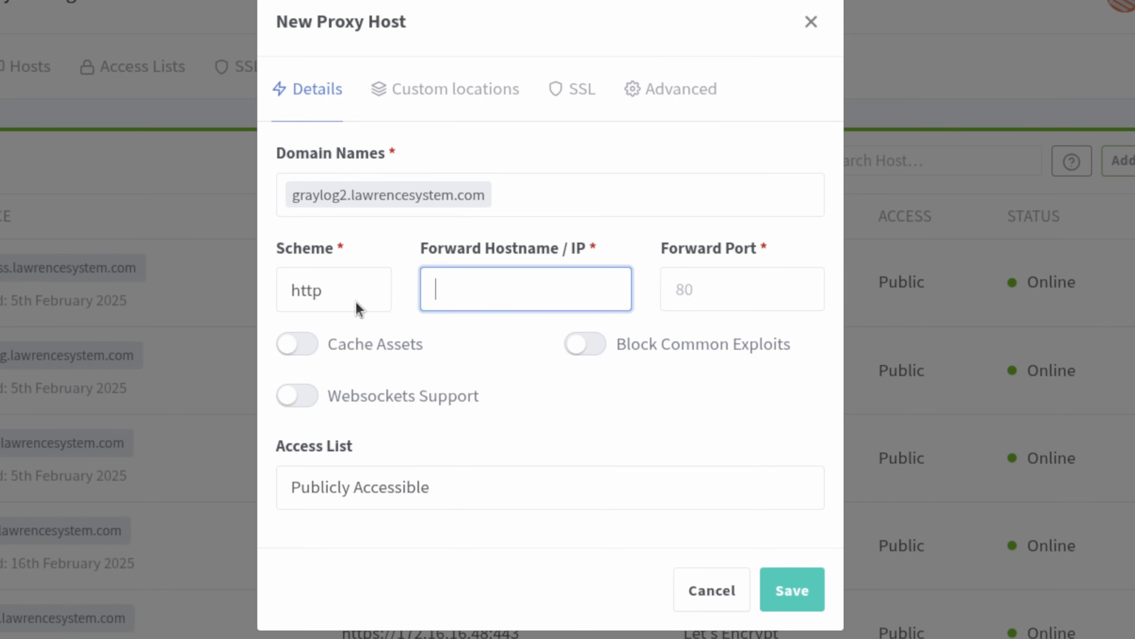
{"action": "type", "text": "172.16.16.3"}
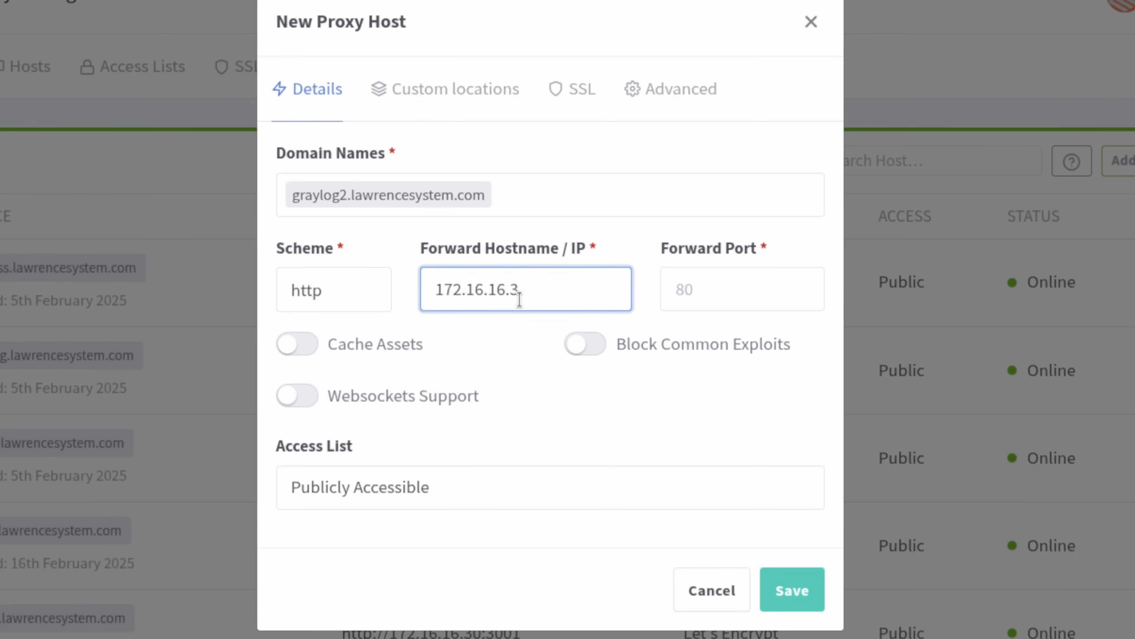
{"action": "type", "text": "9"}
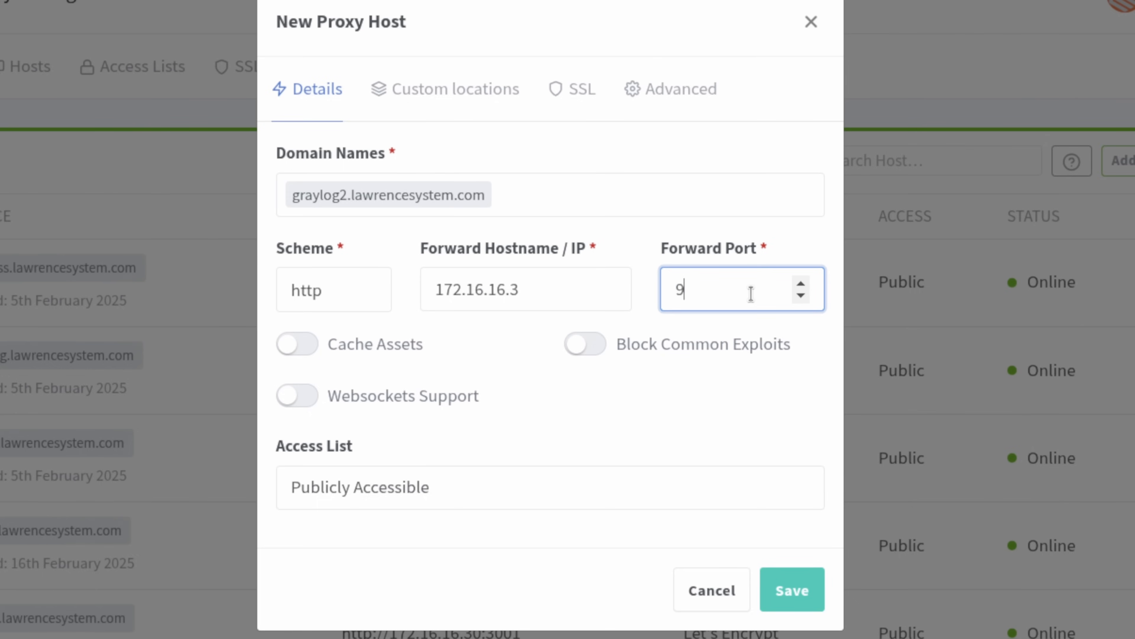
{"action": "type", "text": "000"}
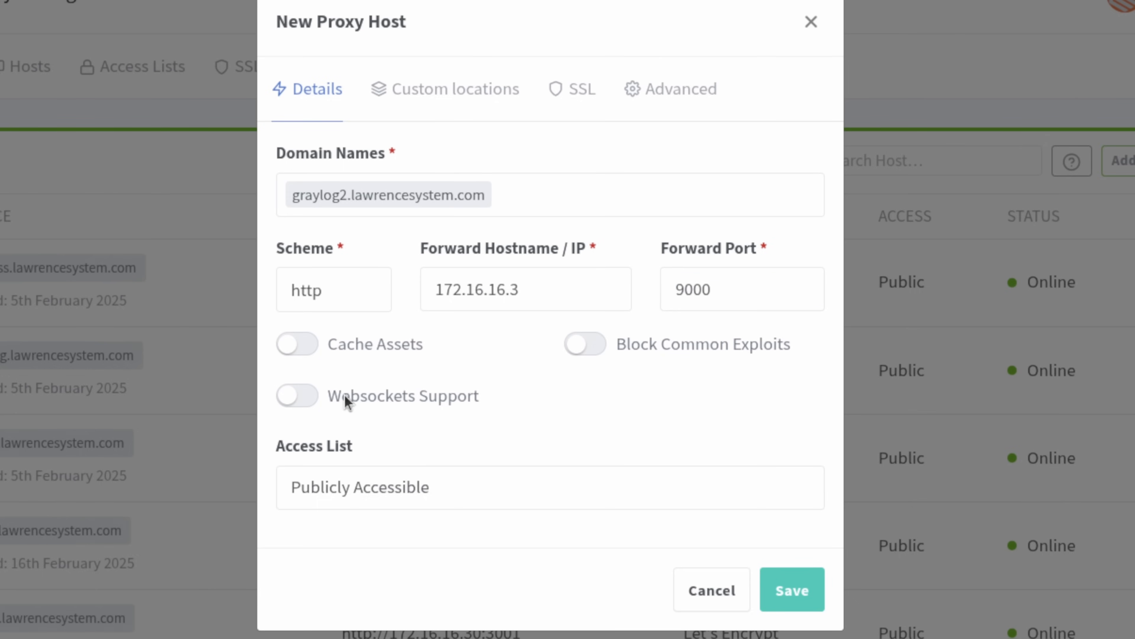
{"action": "mouse_move", "coordinate": [306, 404]}
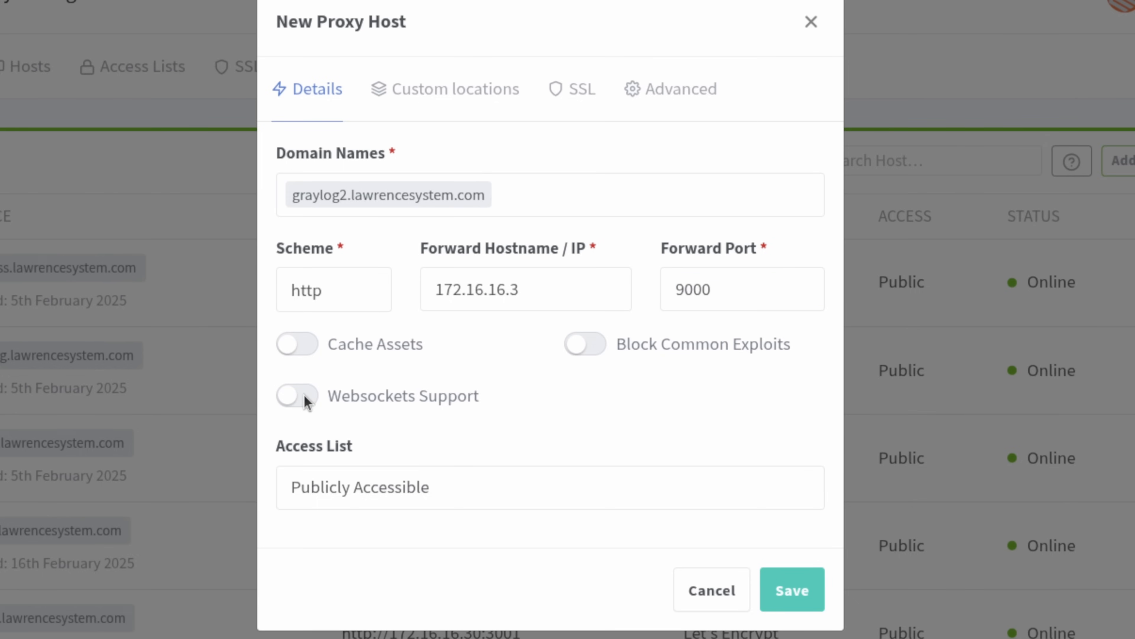
{"action": "left_click", "coordinate": [550, 486]}
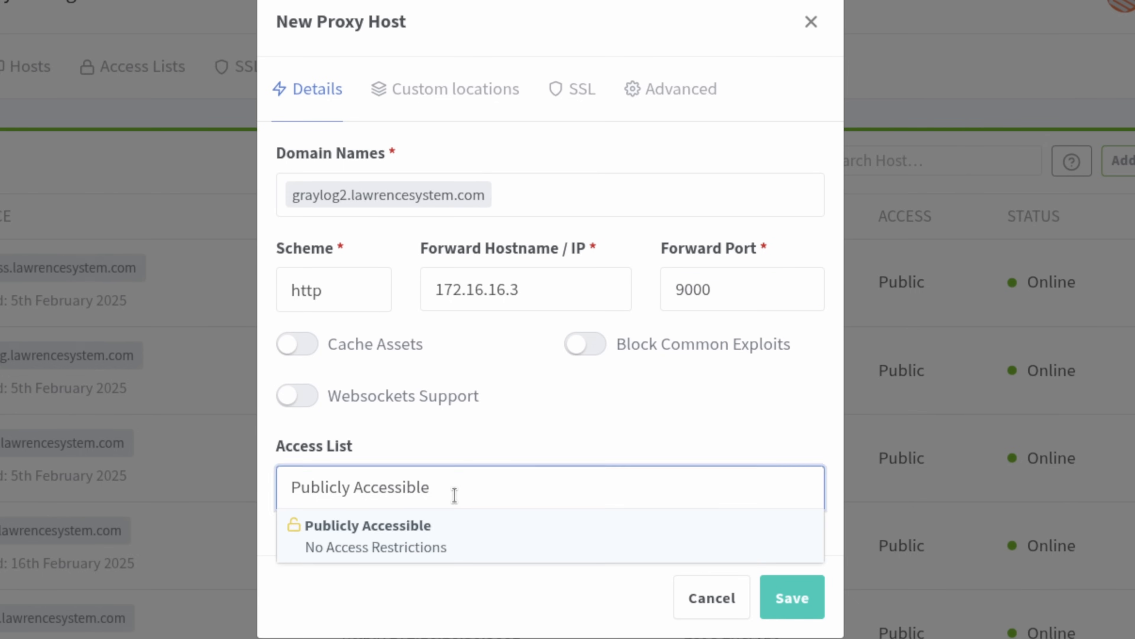
- Keep Publicly Accessible, assign the *.lawrencesystem.com wildcard certificate and save the graylog2 host
{"action": "left_click", "coordinate": [360, 525]}
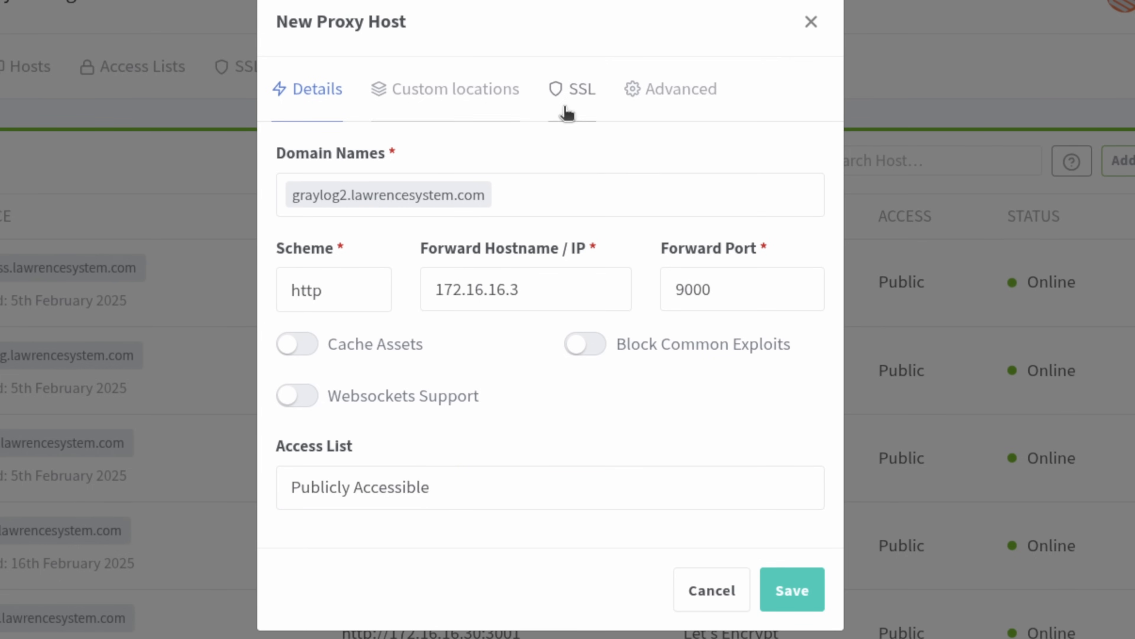
{"action": "left_click", "coordinate": [579, 88]}
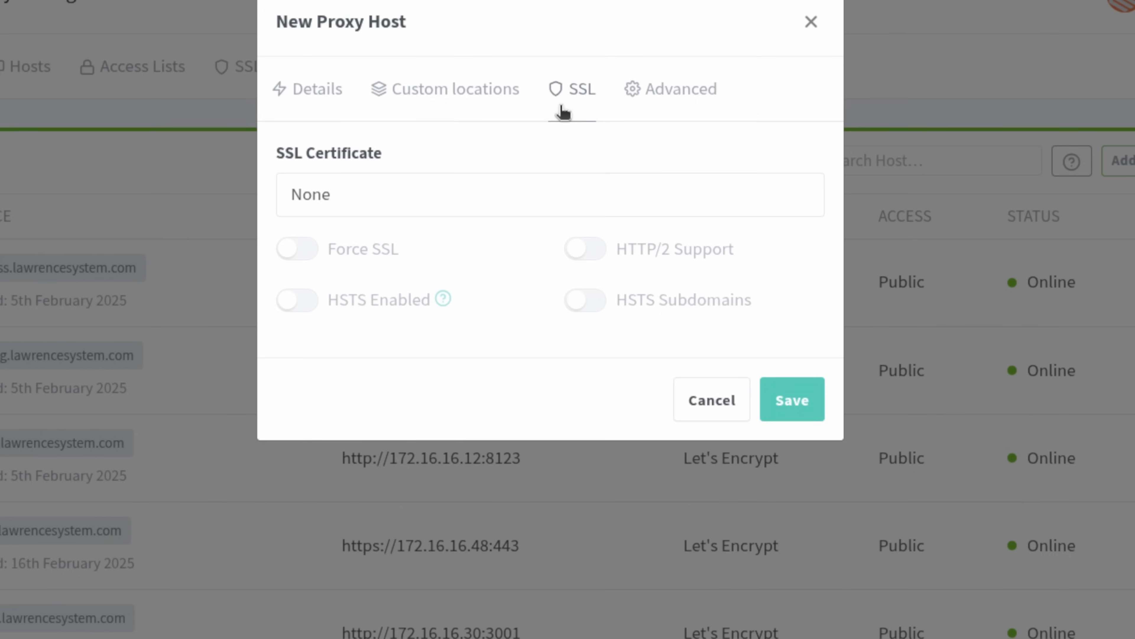
{"action": "left_click", "coordinate": [580, 88]}
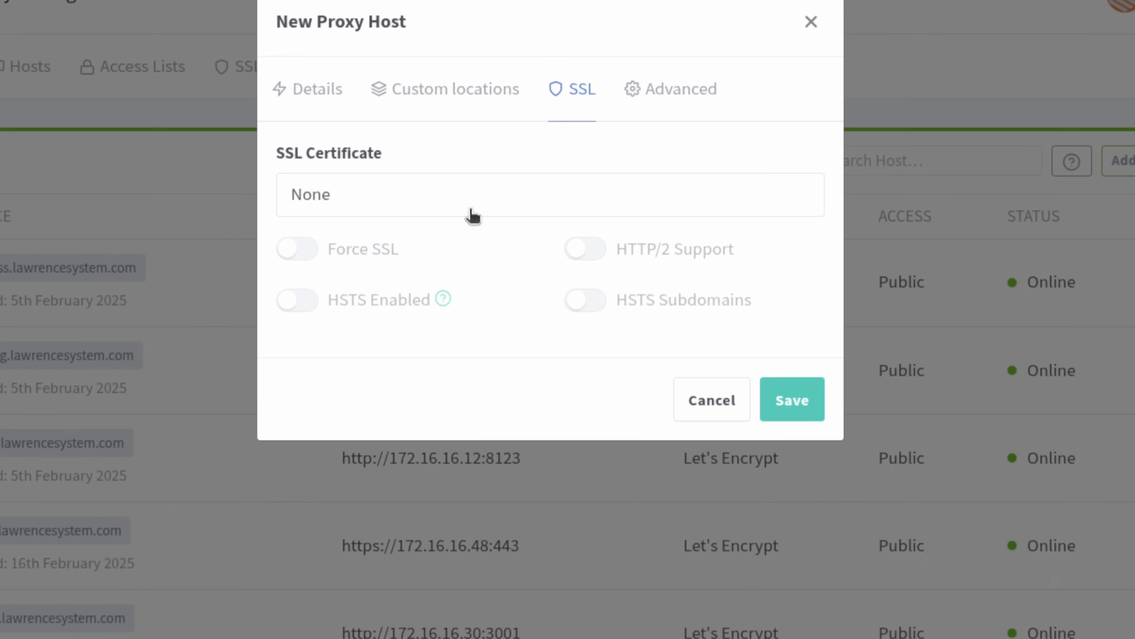
{"action": "left_click", "coordinate": [549, 194]}
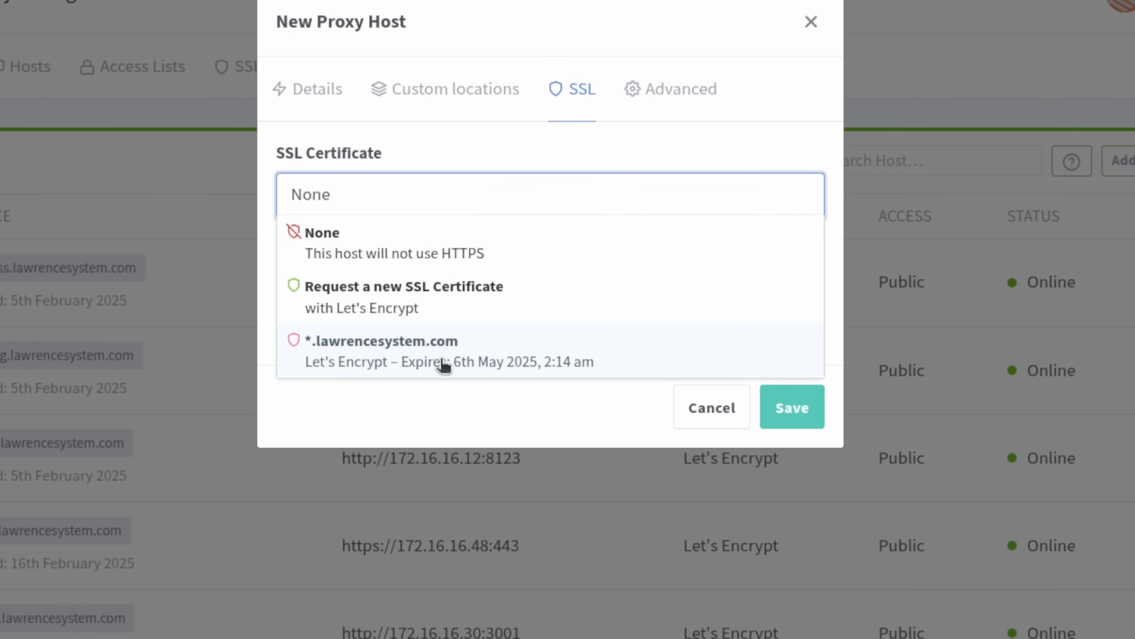
{"action": "left_click", "coordinate": [381, 341]}
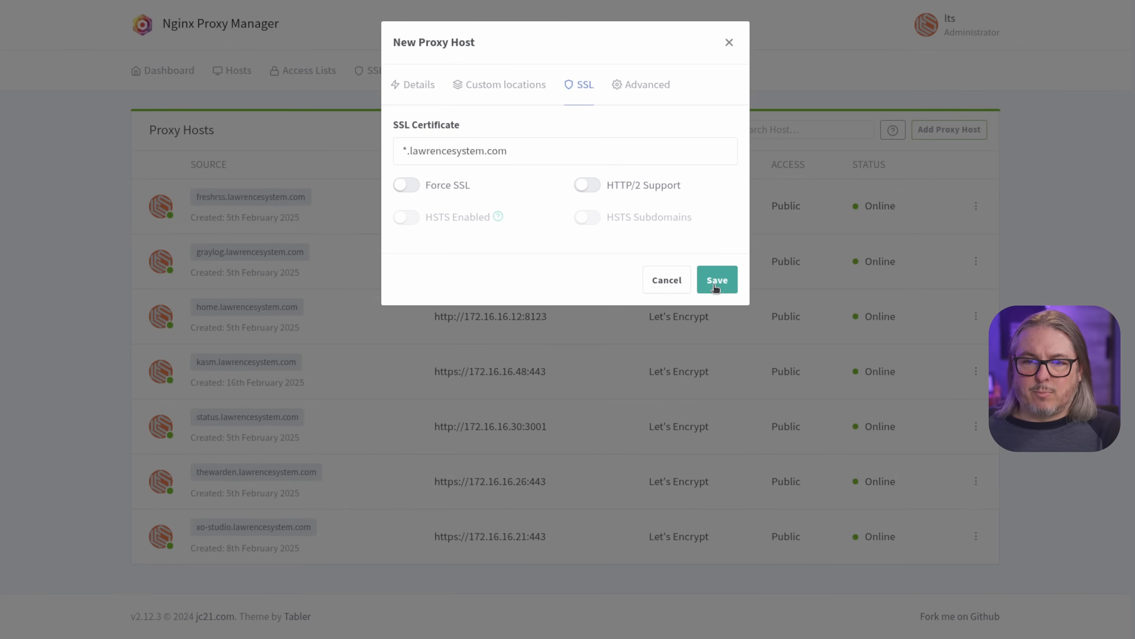
{"action": "left_click", "coordinate": [716, 281]}
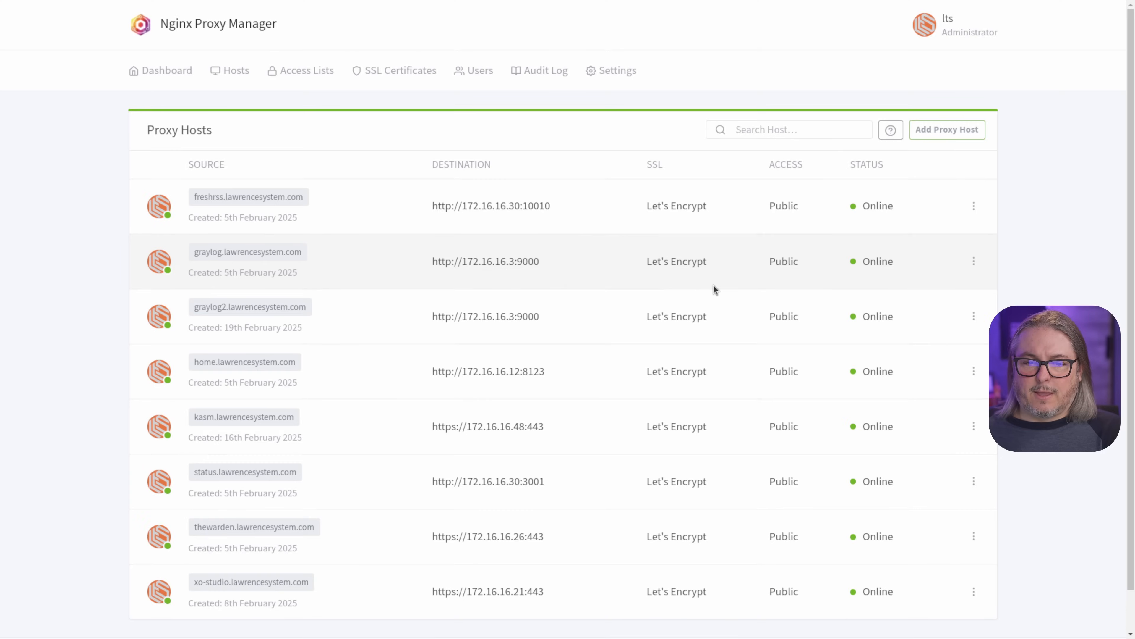
{"action": "left_click", "coordinate": [249, 307]}
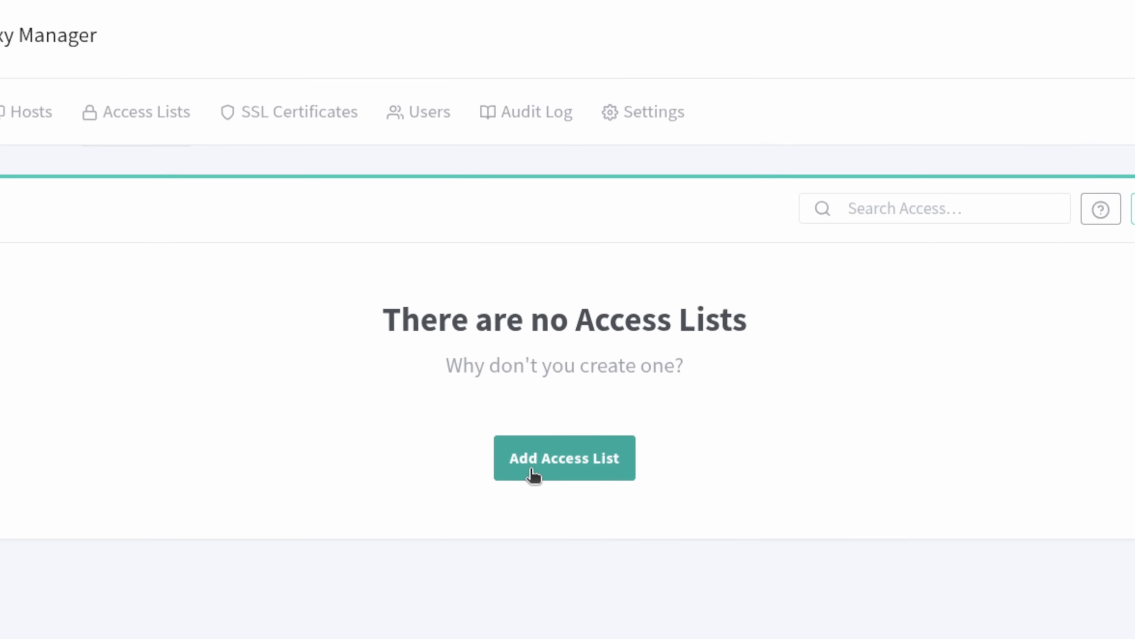
- Open a new access list, review its name, basic authentication and IP allow/deny settings, then cancel it
{"action": "left_click", "coordinate": [564, 458]}
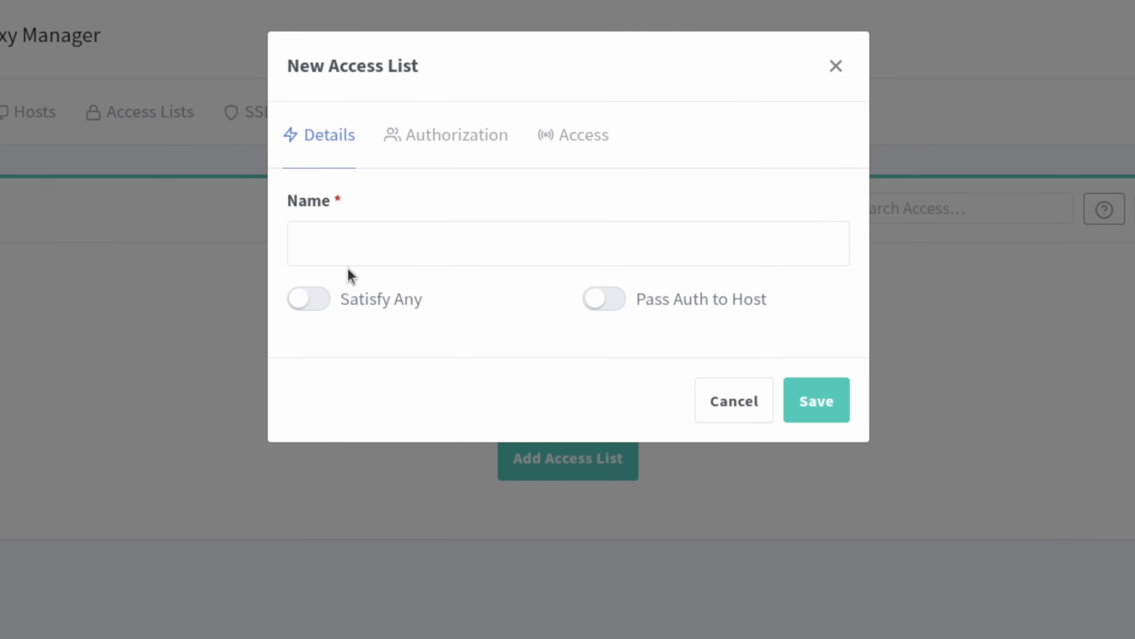
{"action": "left_click", "coordinate": [568, 243]}
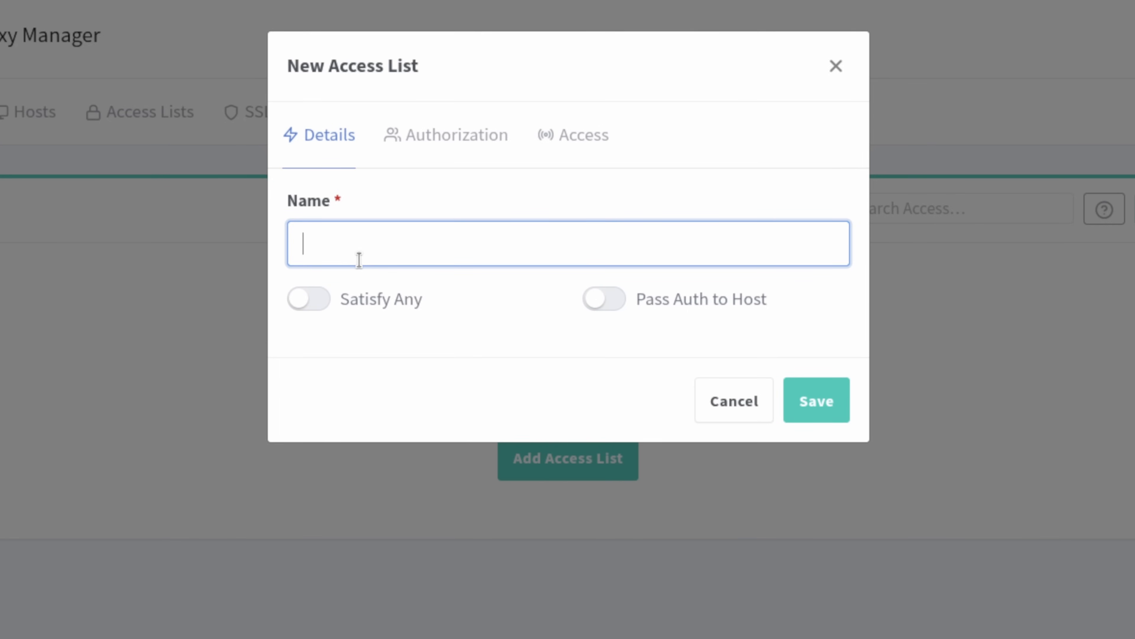
{"action": "mouse_move", "coordinate": [358, 248]}
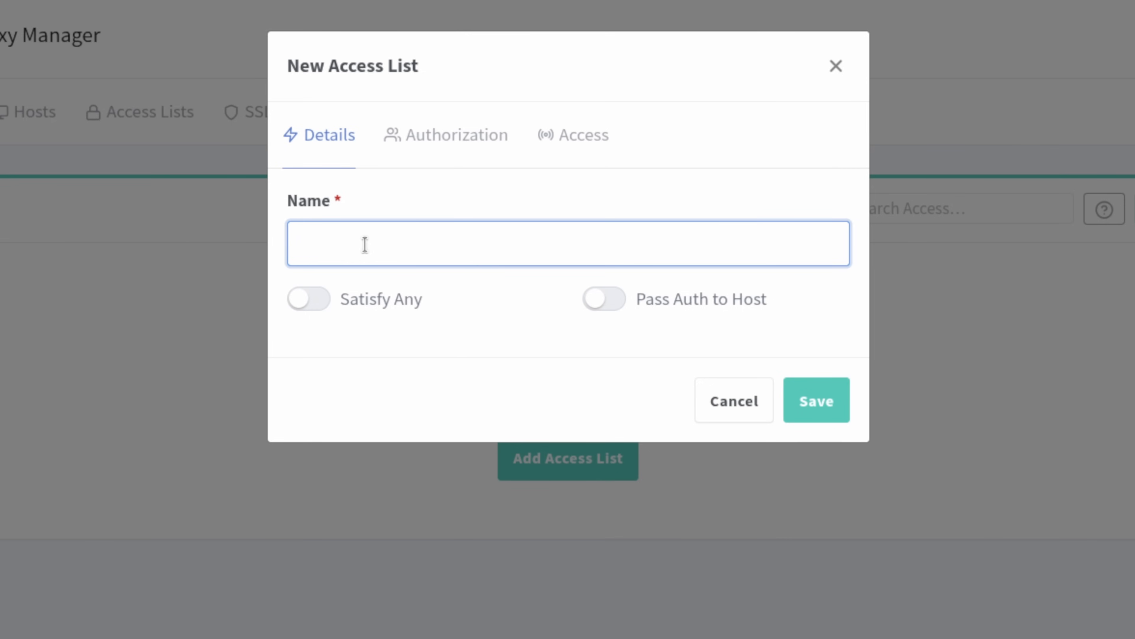
{"action": "left_click", "coordinate": [568, 243]}
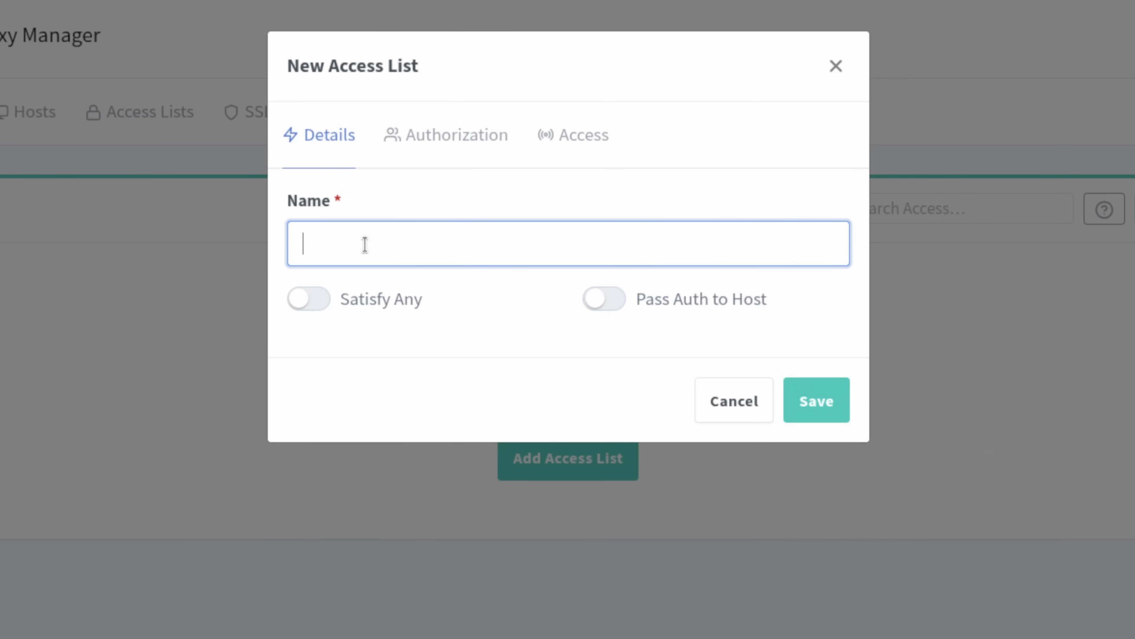
{"action": "mouse_move", "coordinate": [517, 234]}
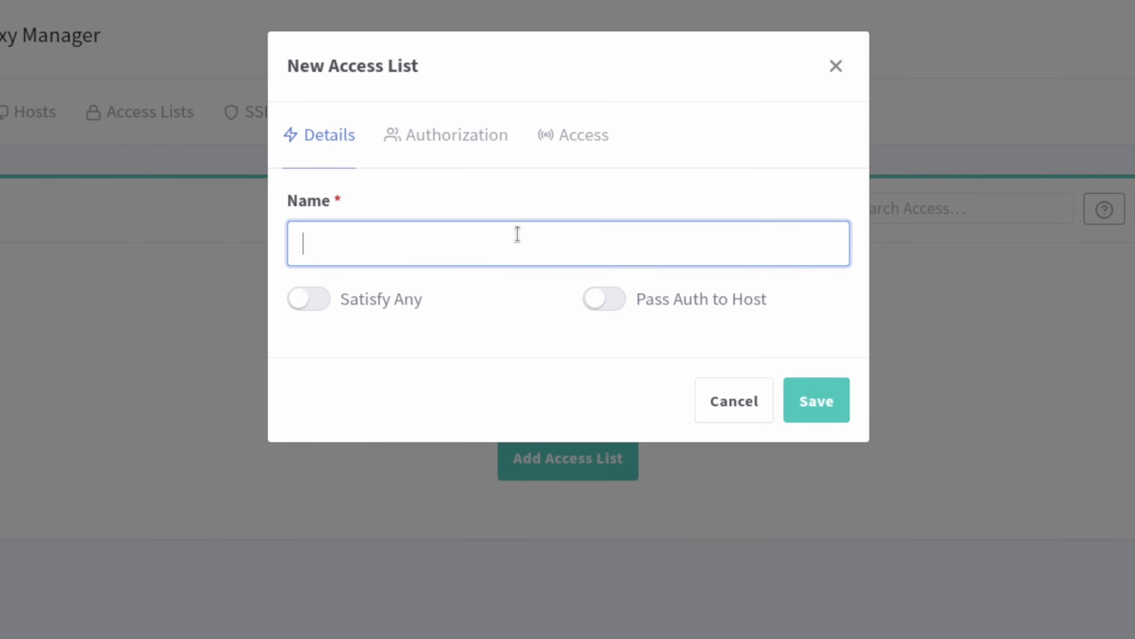
{"action": "left_click", "coordinate": [456, 135]}
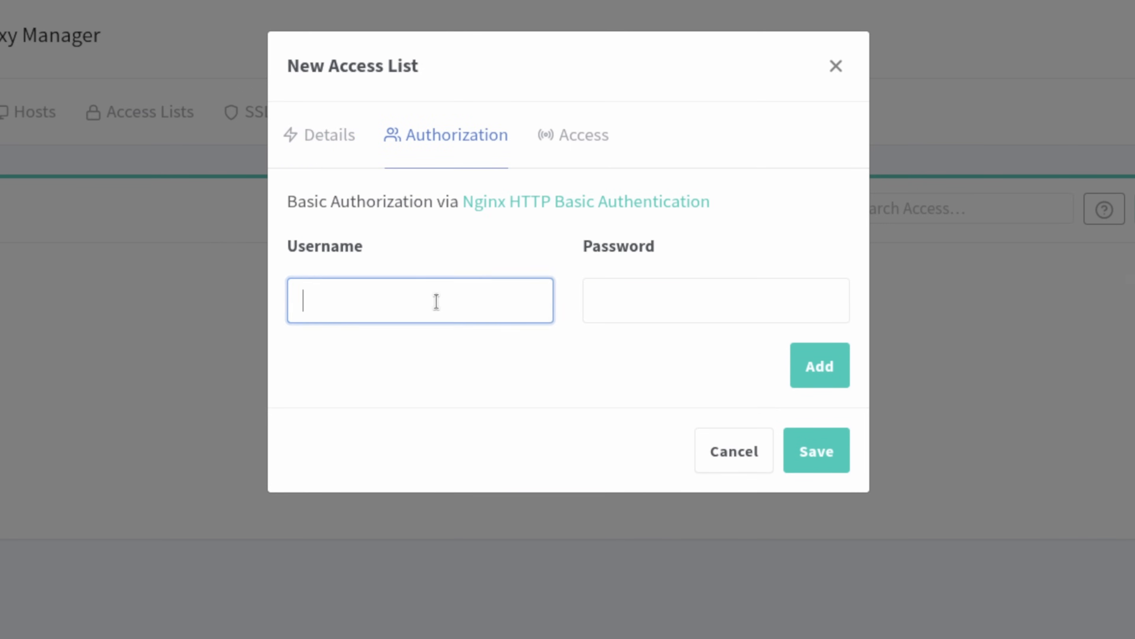
{"action": "left_click", "coordinate": [716, 300]}
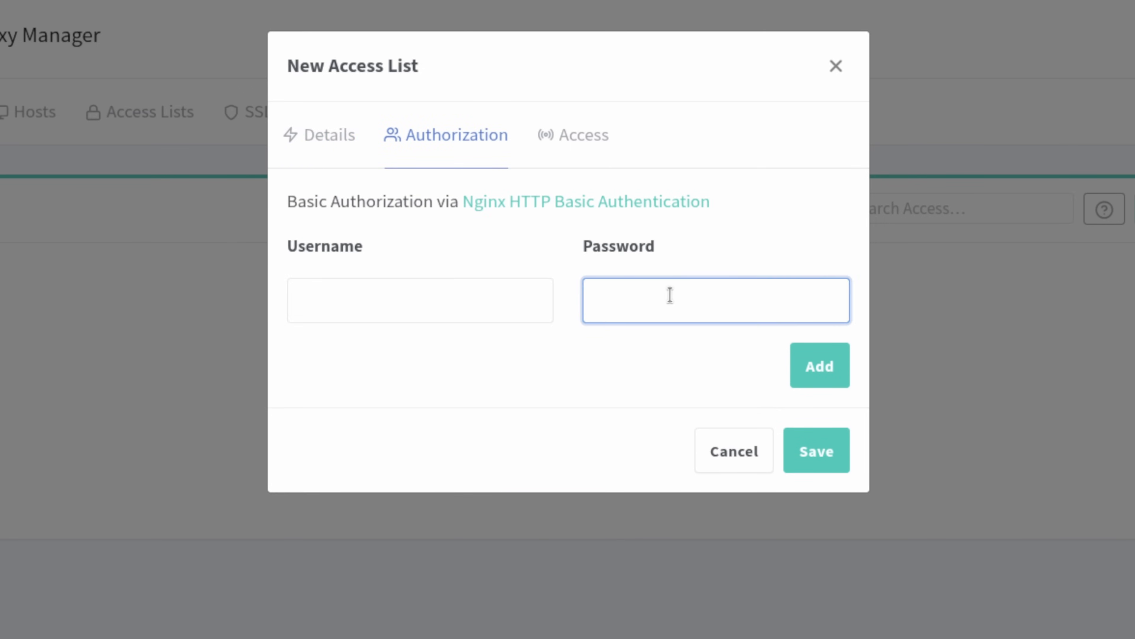
{"action": "mouse_move", "coordinate": [436, 296]}
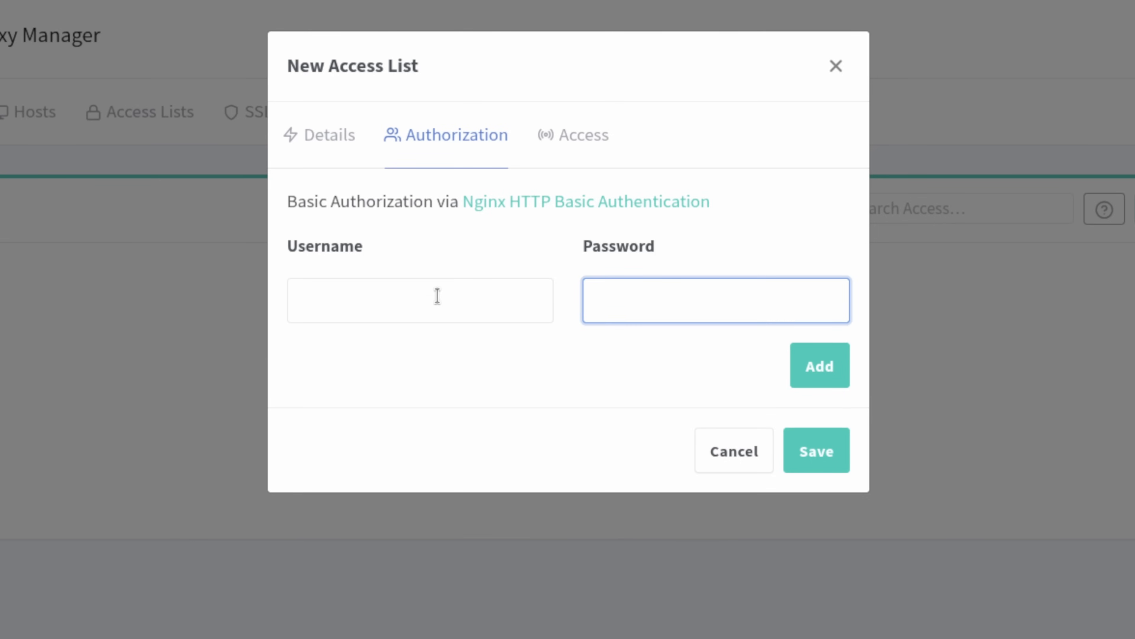
{"action": "left_click", "coordinate": [583, 134]}
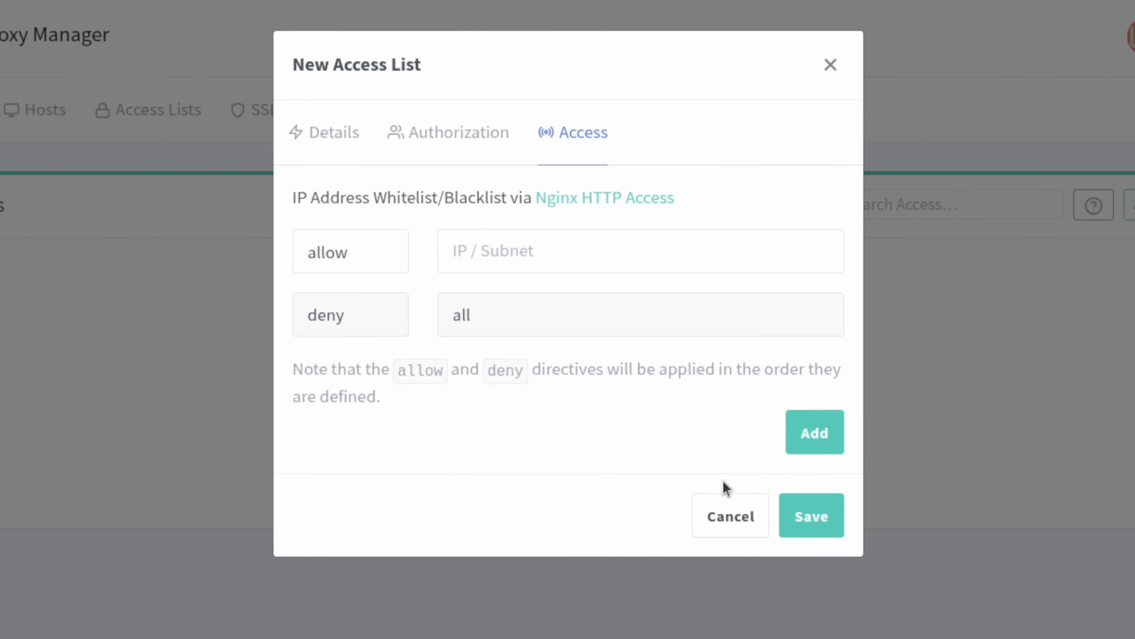
{"action": "left_click", "coordinate": [730, 516]}
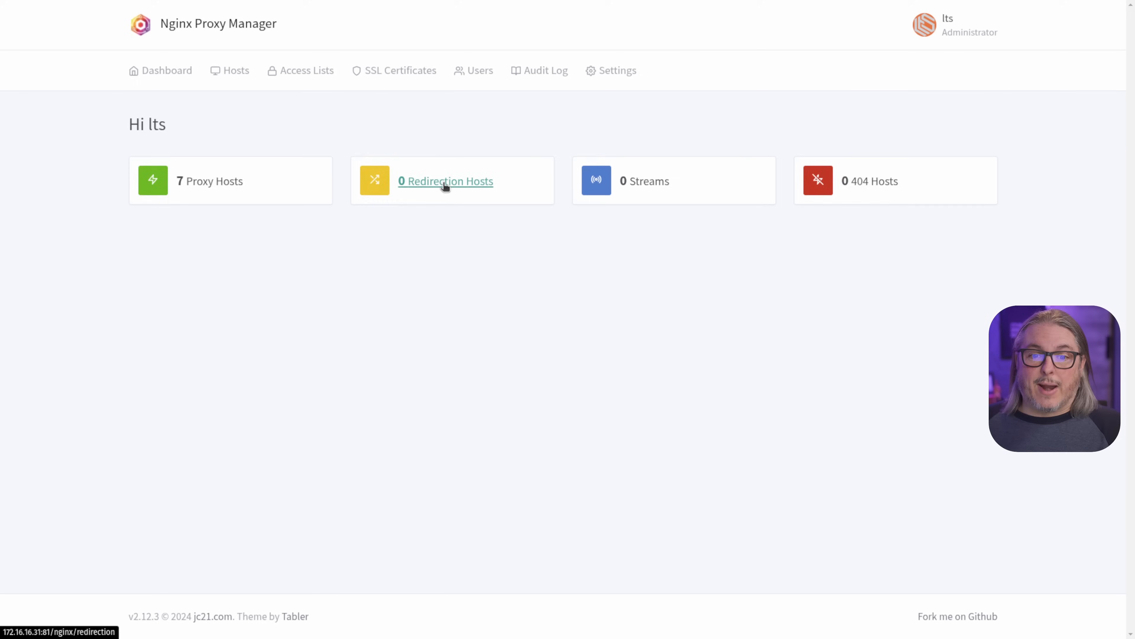
- Discard the access list, start a new stream from Streams and try the UDP Forwarding toggle
{"action": "left_click", "coordinate": [446, 181]}
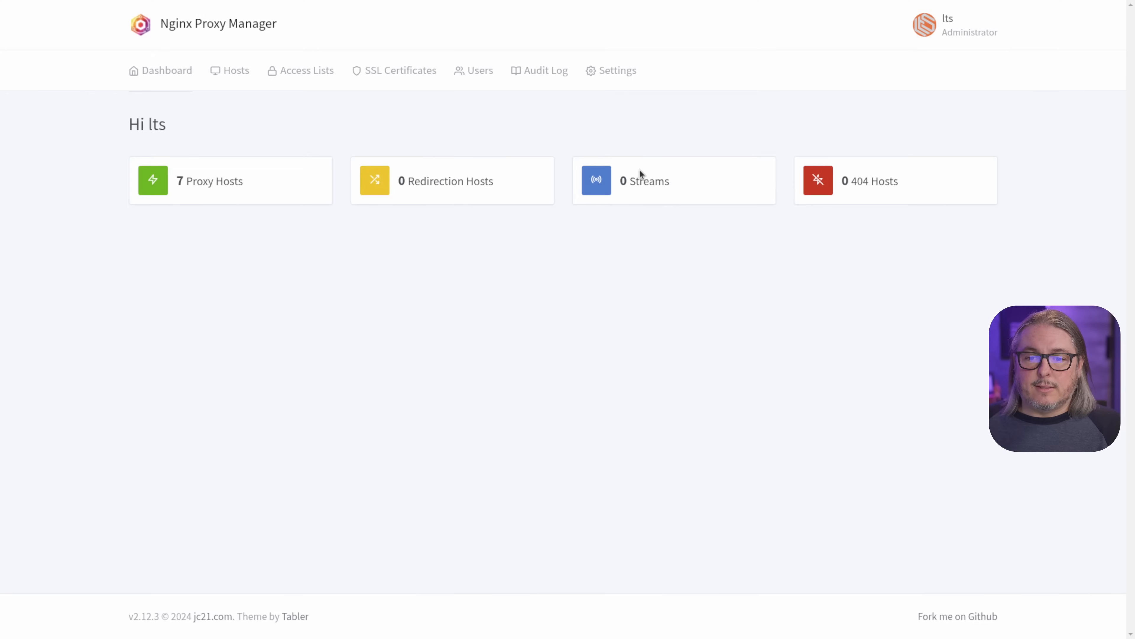
{"action": "left_click", "coordinate": [643, 180]}
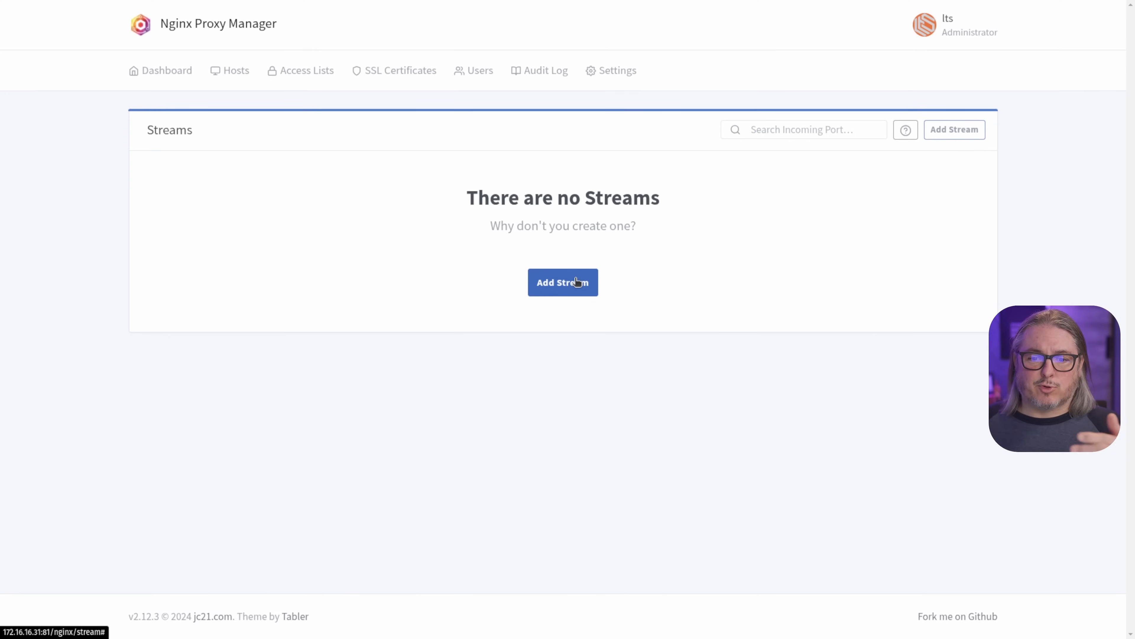
{"action": "left_click", "coordinate": [563, 282]}
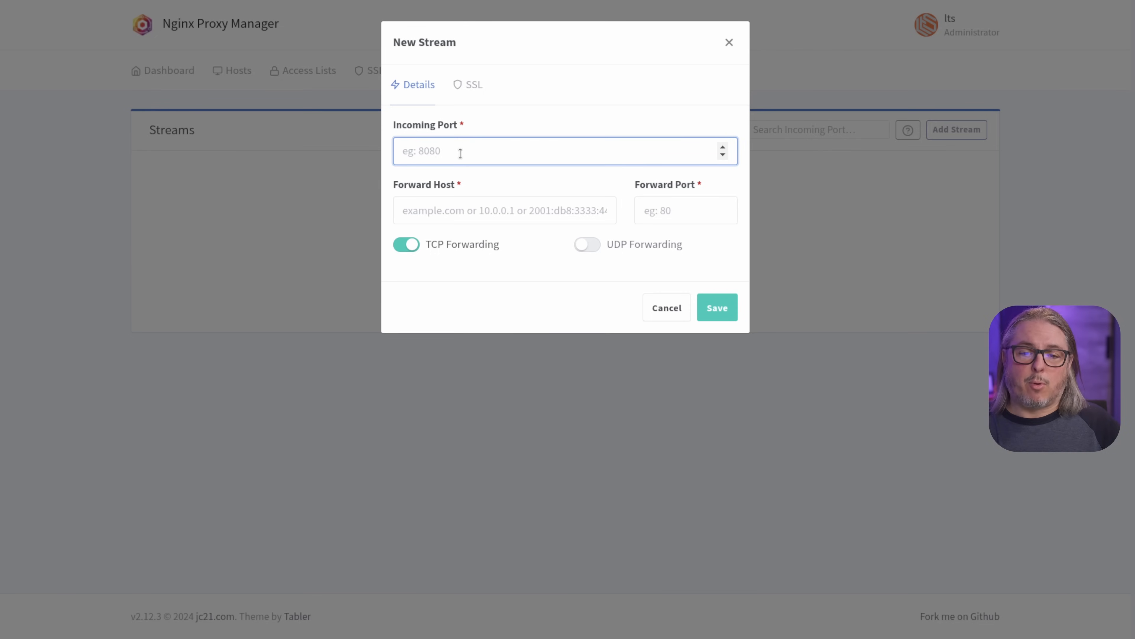
{"action": "left_click", "coordinate": [684, 210]}
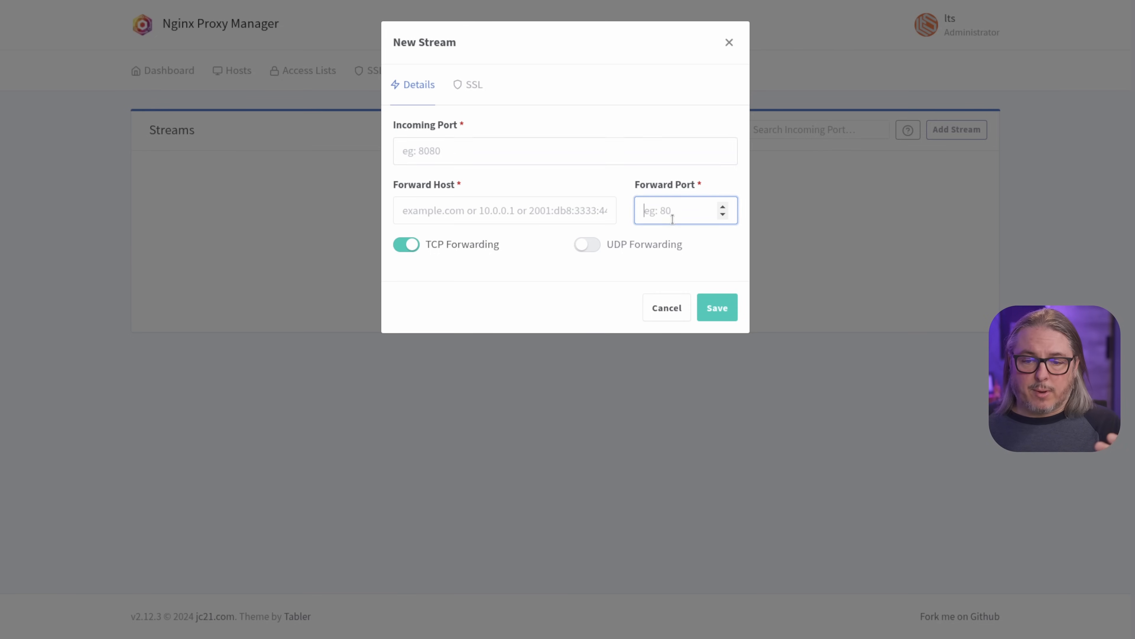
{"action": "left_click", "coordinate": [586, 244]}
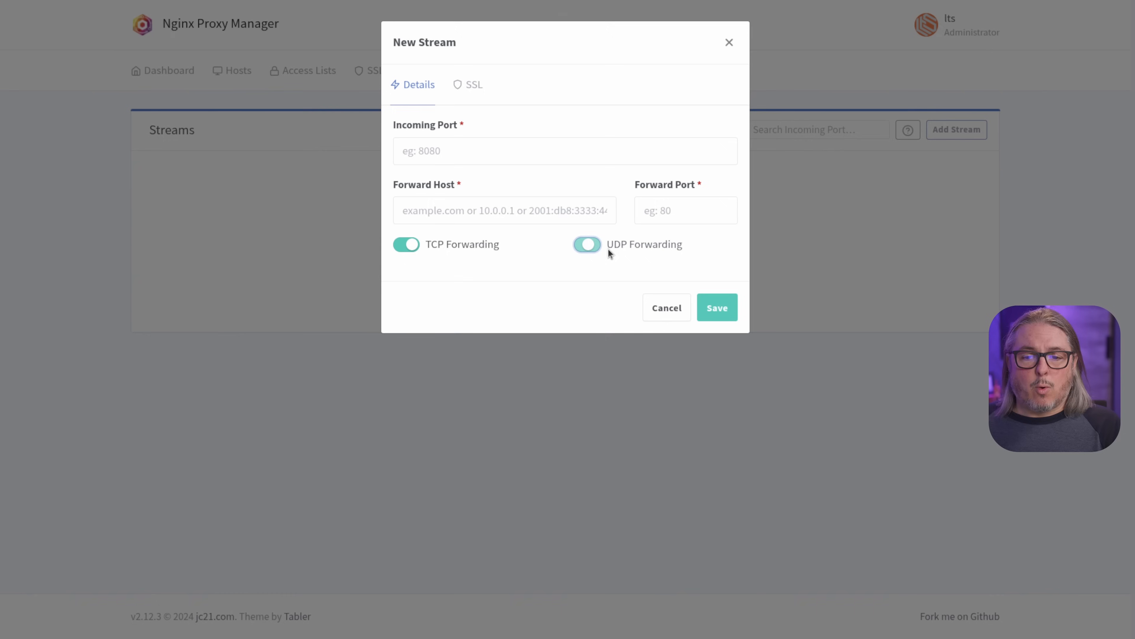
{"action": "left_click", "coordinate": [587, 245]}
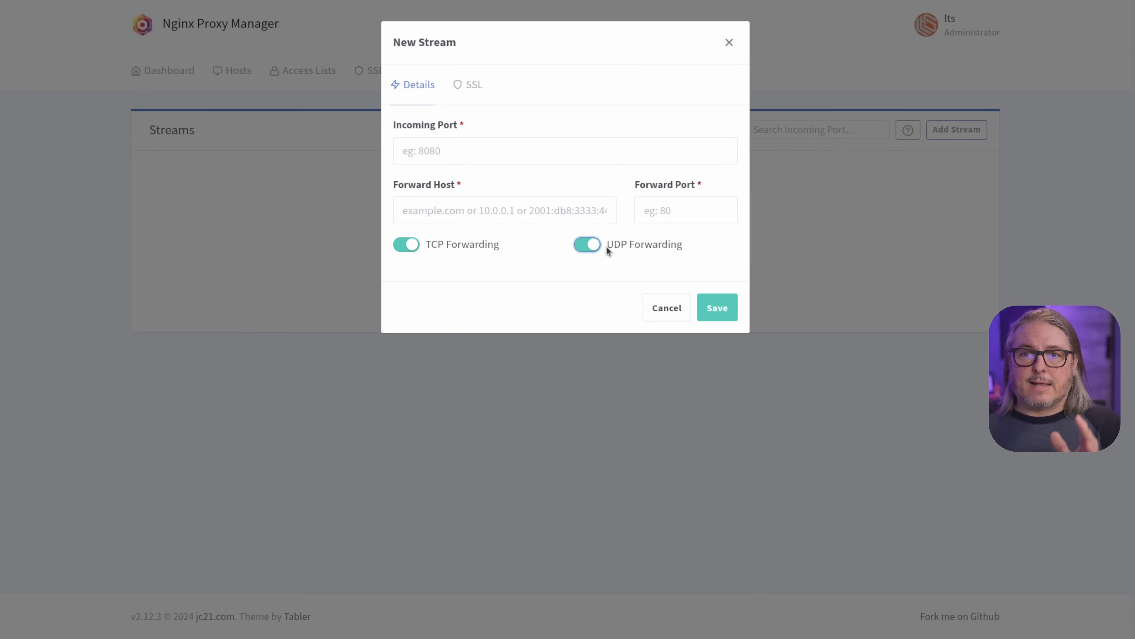
- Review the stream's SSL certificate choices, keep none, and cancel the new stream
{"action": "left_click", "coordinate": [474, 84]}
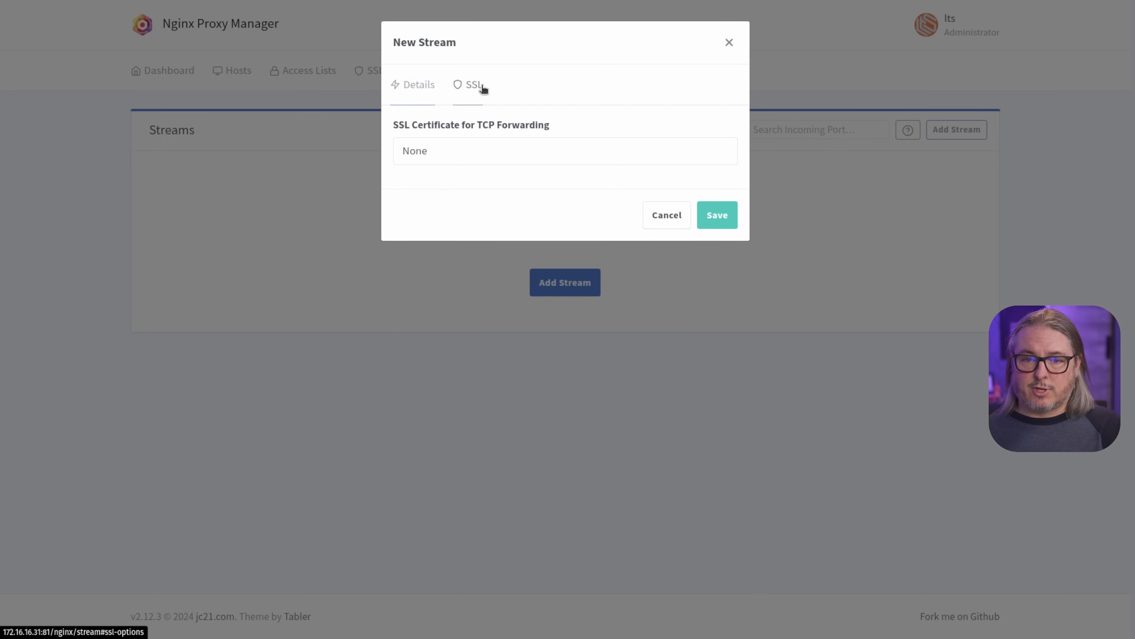
{"action": "left_click", "coordinate": [564, 151]}
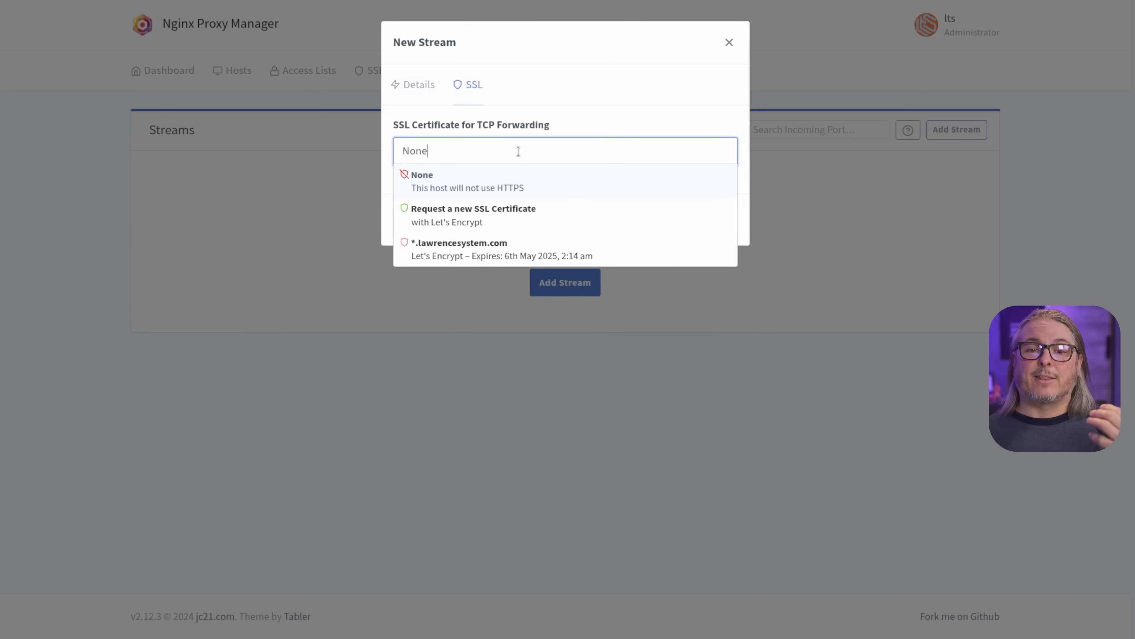
{"action": "left_click", "coordinate": [421, 175]}
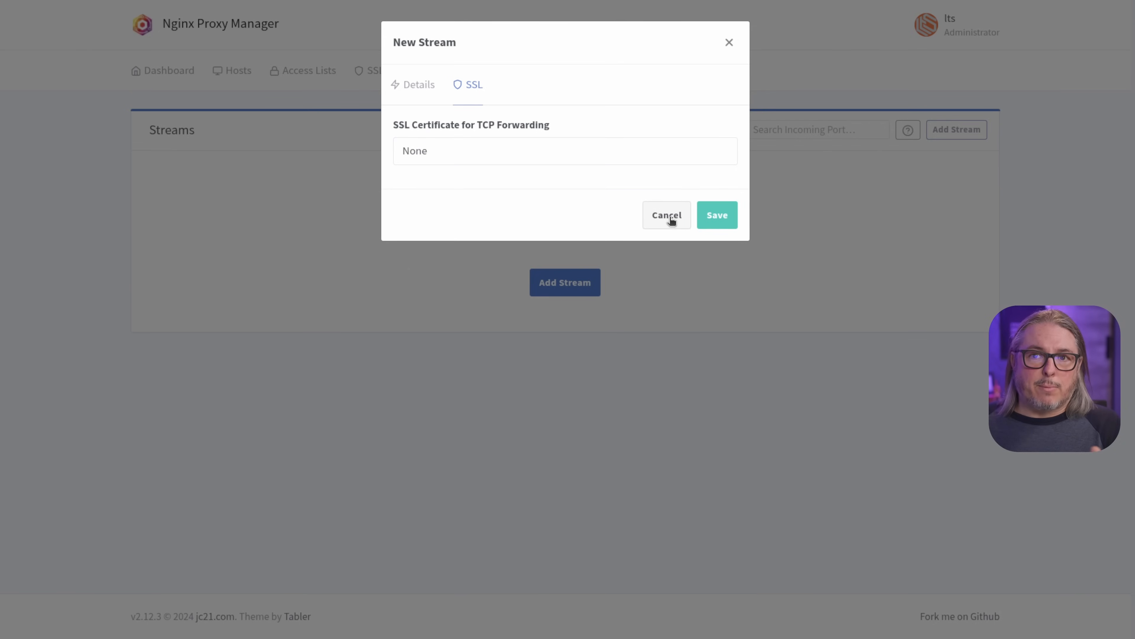
{"action": "left_click", "coordinate": [666, 216]}
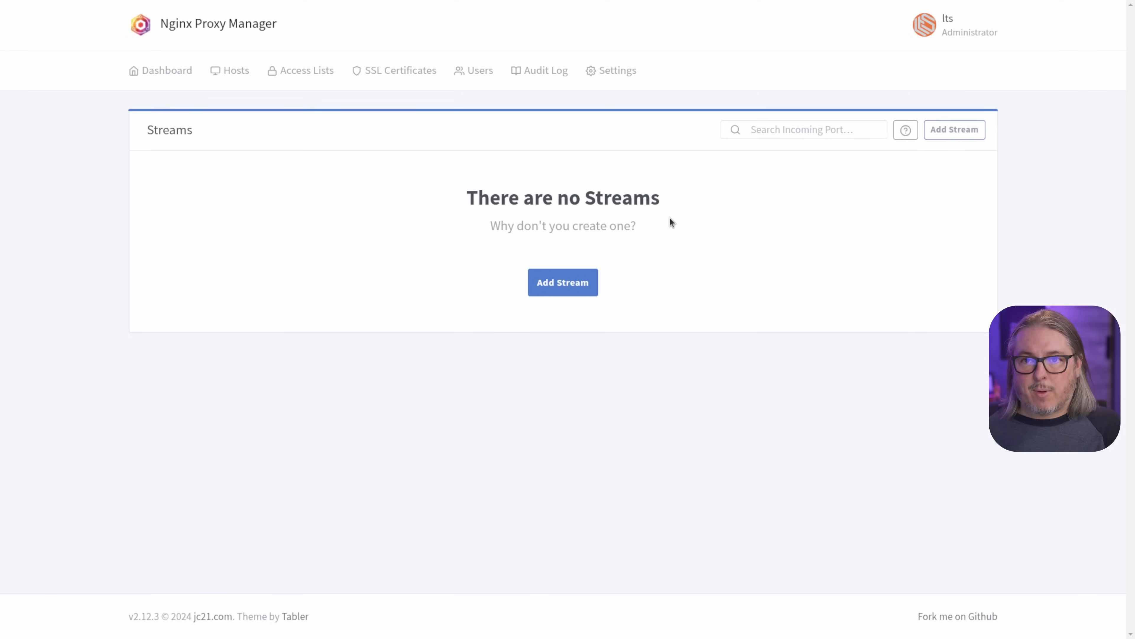
{"action": "mouse_move", "coordinate": [236, 70]}
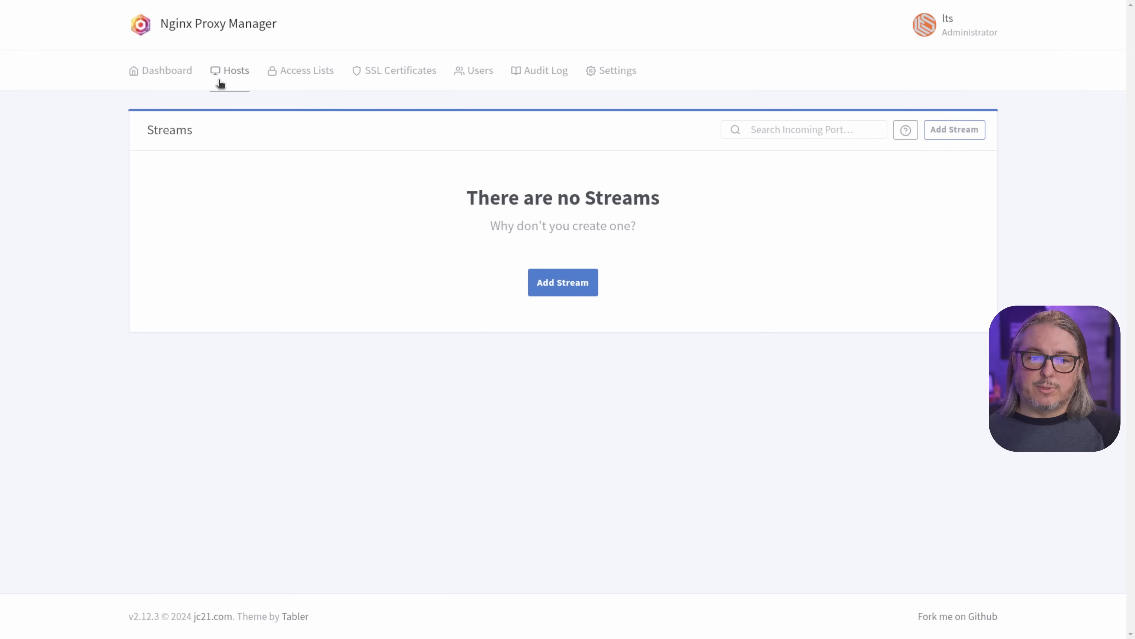
- Go via the Dashboard to Settings, showing Default Site set to Congratulations Page
{"action": "left_click", "coordinate": [236, 70]}
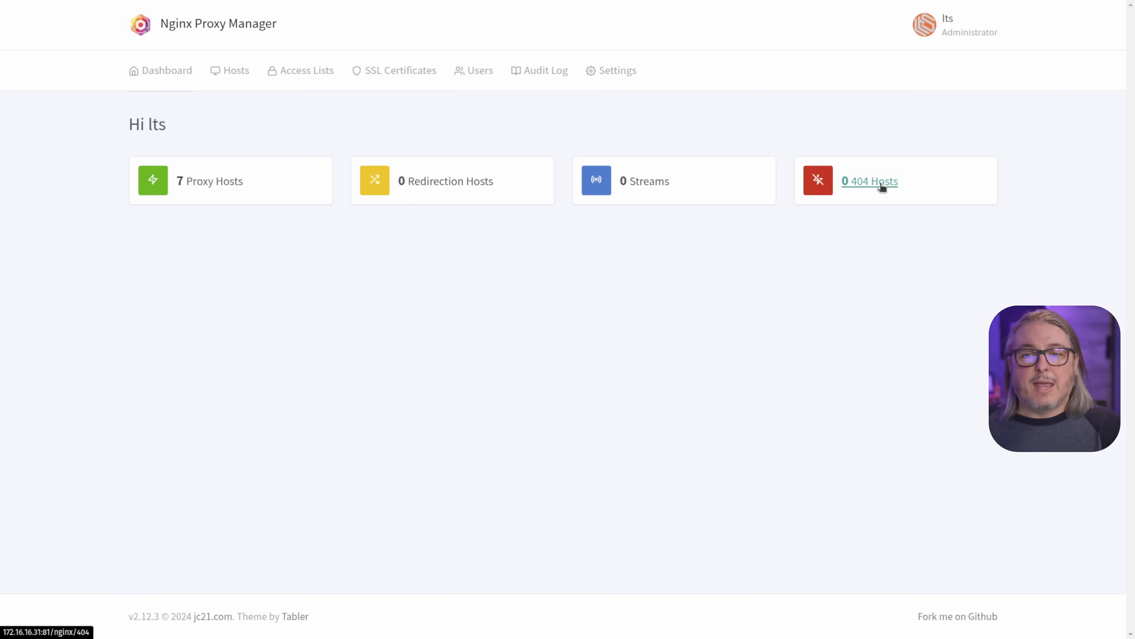
{"action": "left_click", "coordinate": [616, 71]}
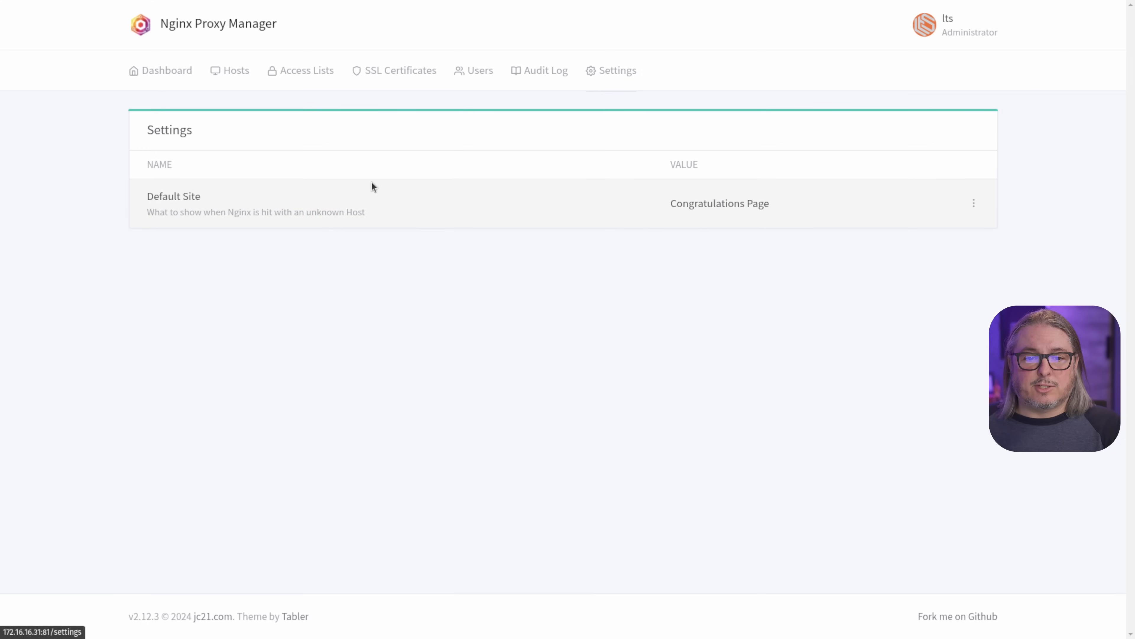